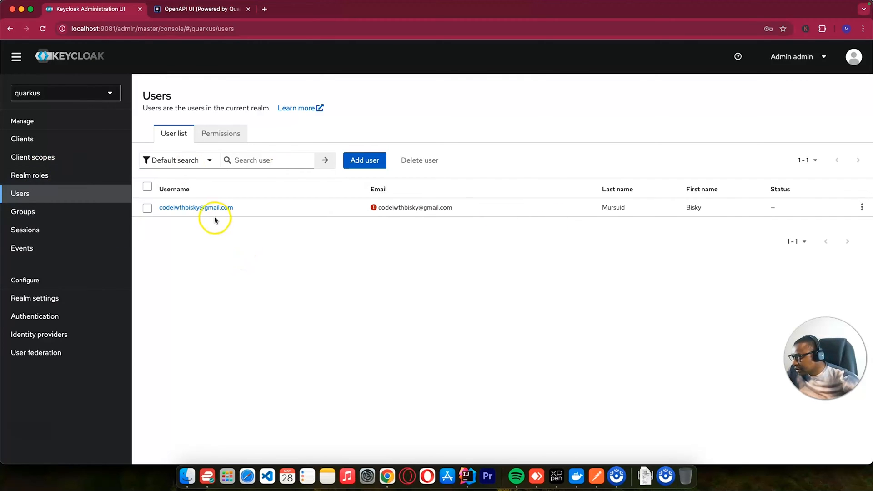
# - Send the resend-verification-email request and follow the emailed link to verify the address
pyautogui.click(196, 207)
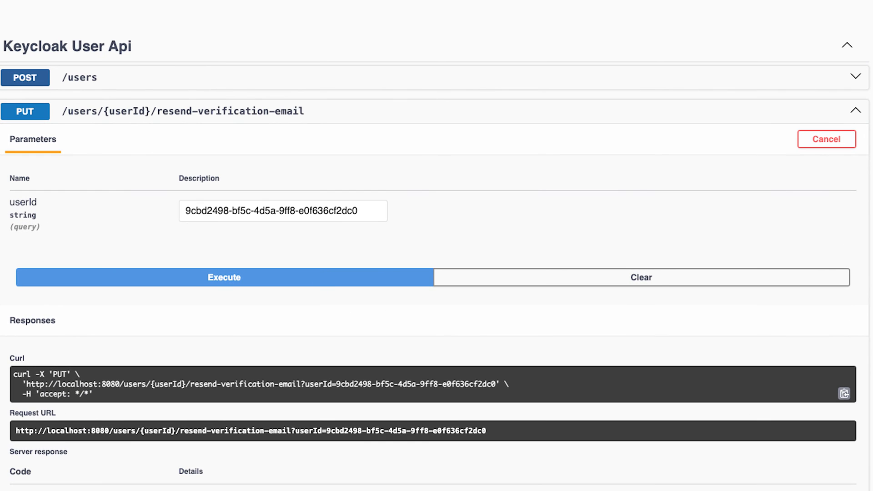
pyautogui.click(89, 9)
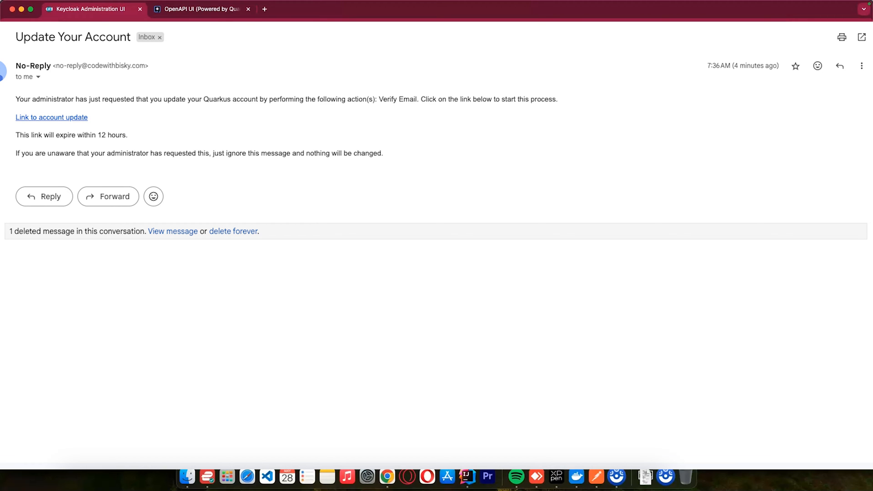
pyautogui.click(51, 117)
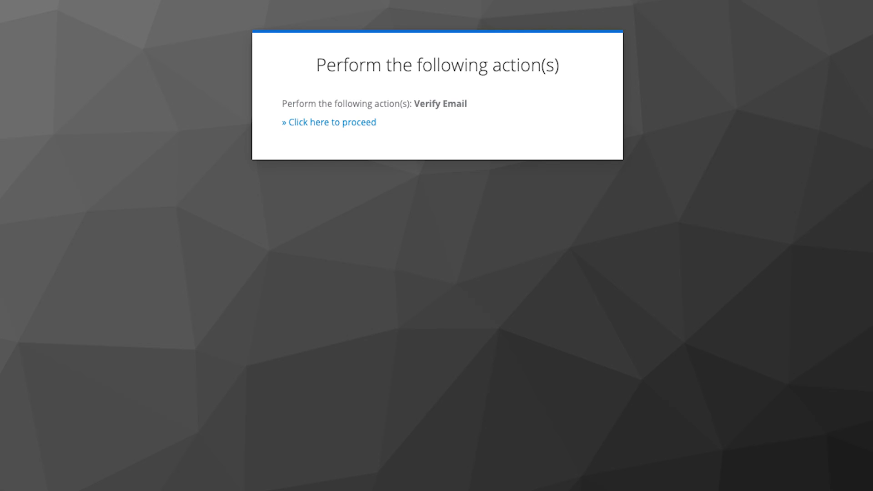
pyautogui.click(328, 122)
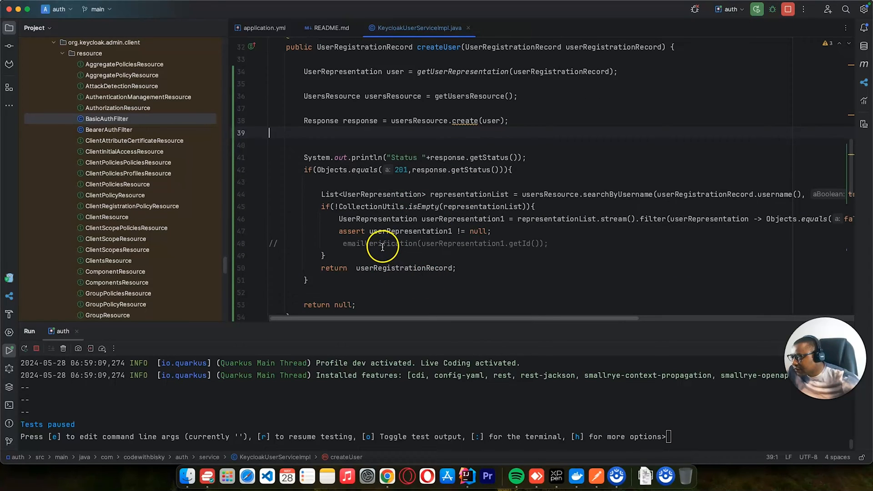
# - Uncomment the emailVerification(userRepresentation1.getId()) call in createUser and jump to its definition
pyautogui.click(400, 244)
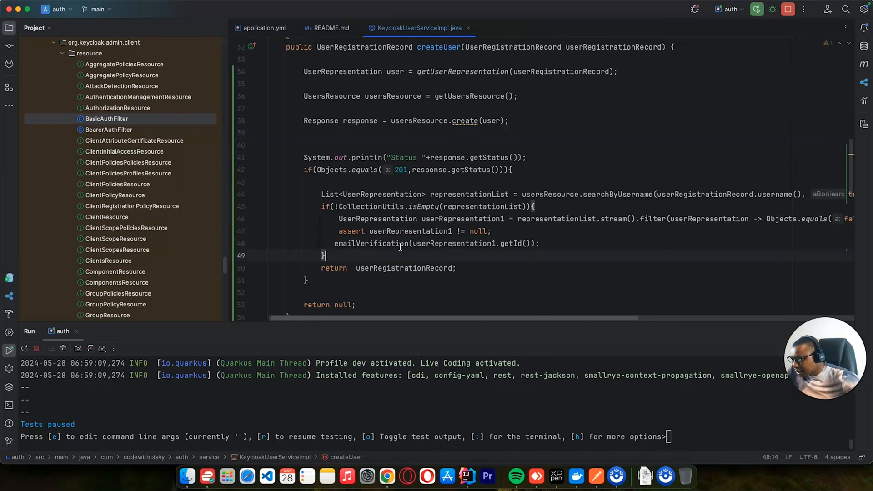
pyautogui.doubleClick(453, 244)
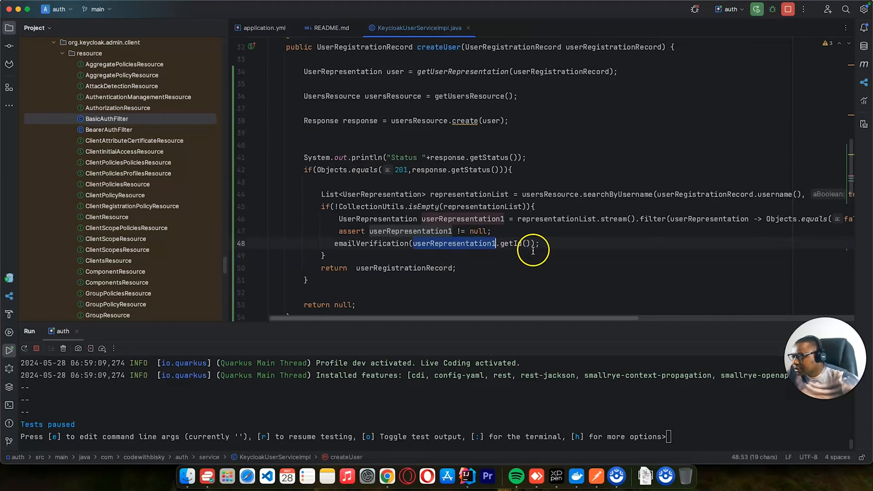
pyautogui.moveTo(386, 475)
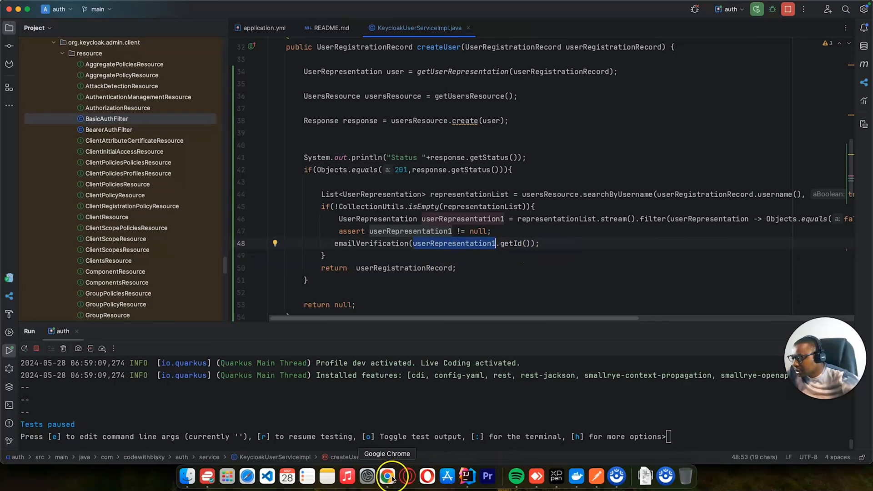
pyautogui.click(387, 476)
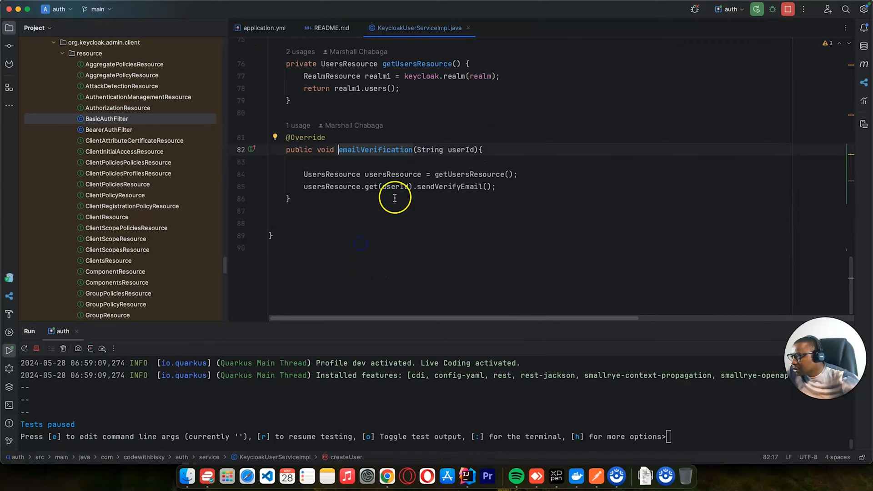
# - Trace emailVerification's userId into the sendVerifyEmail declaration in UserResource
pyautogui.doubleClick(331, 174)
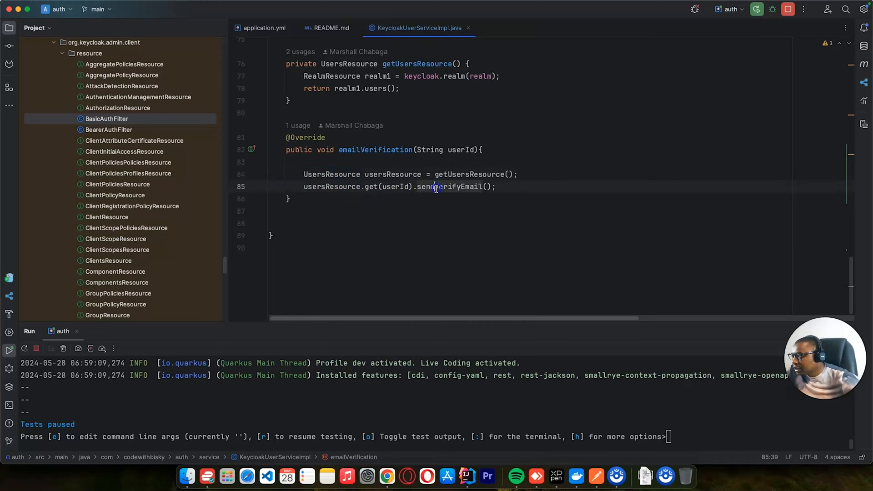
pyautogui.moveTo(449, 186)
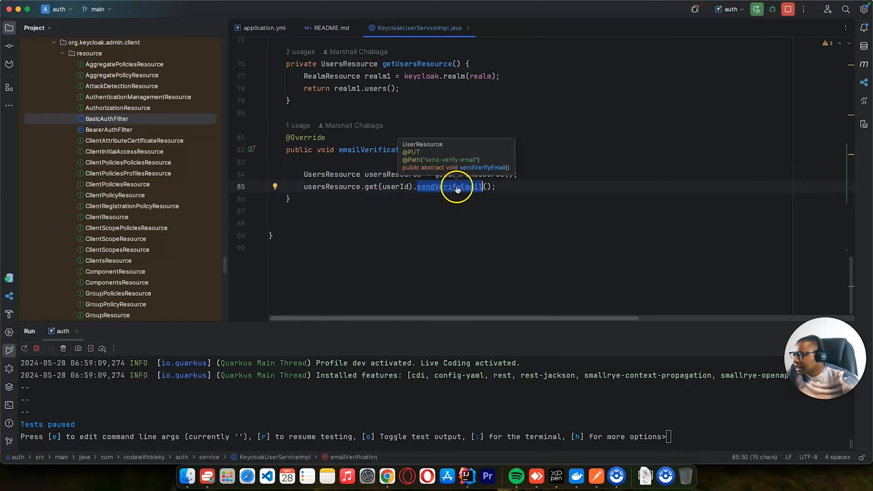
pyautogui.click(450, 186)
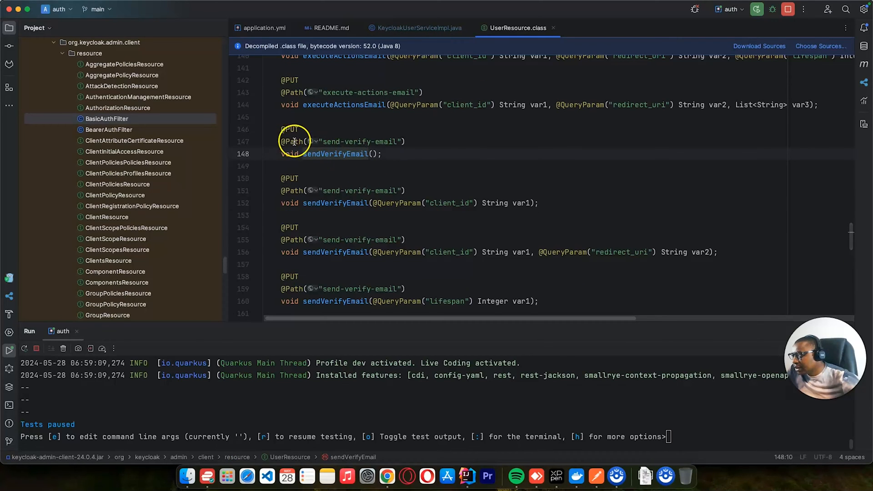
pyautogui.click(379, 154)
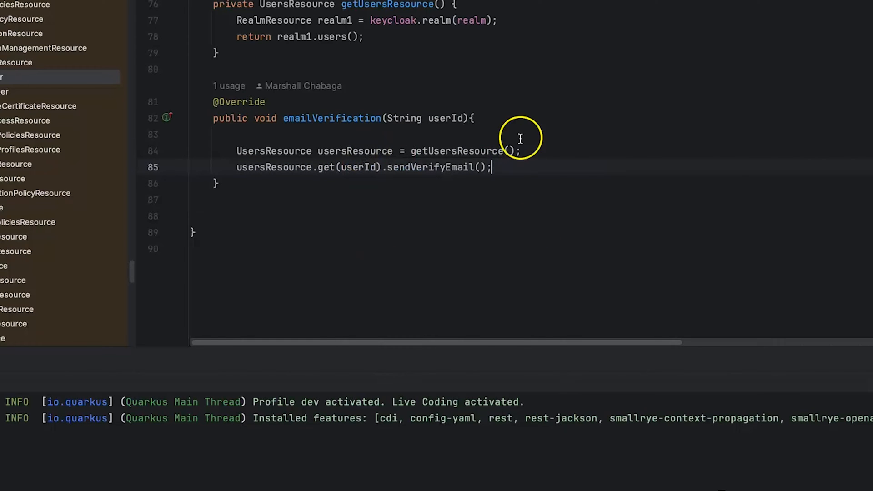
pyautogui.moveTo(355, 118)
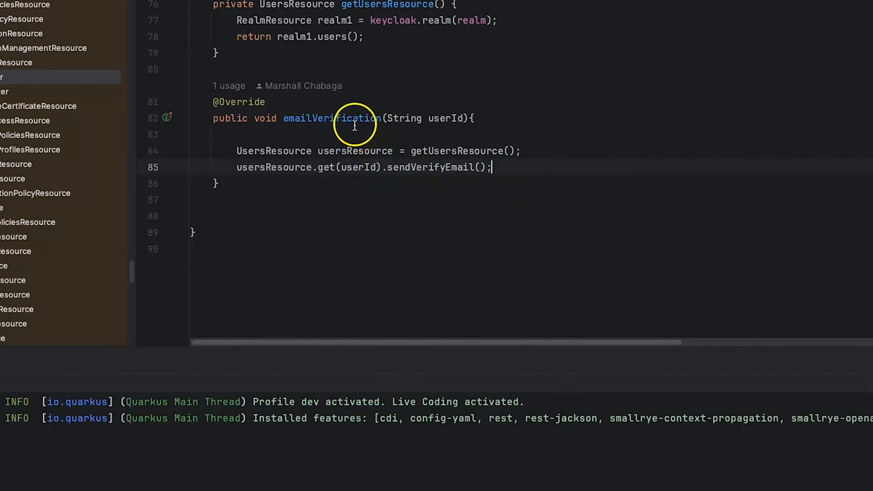
pyautogui.scroll(3)
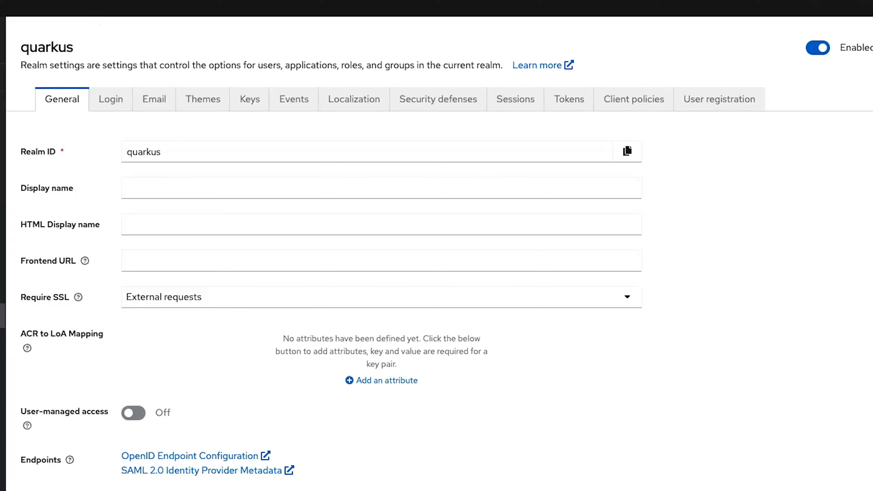
pyautogui.click(153, 99)
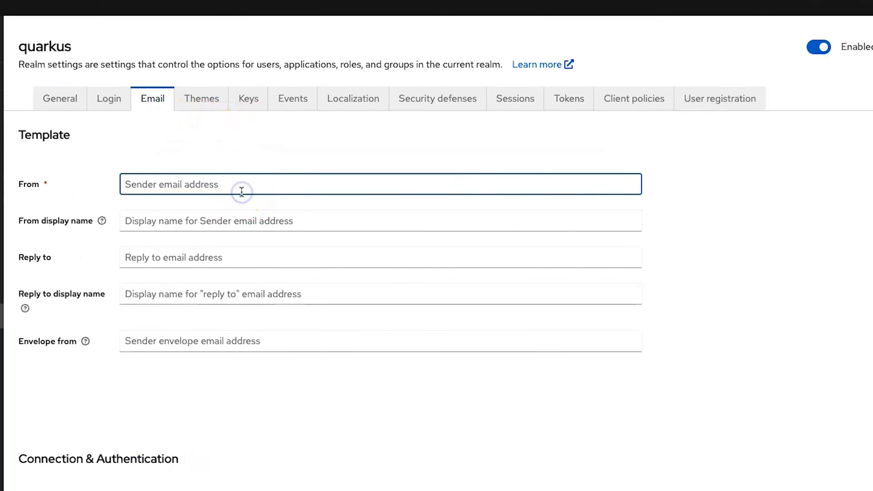
pyautogui.write('no')
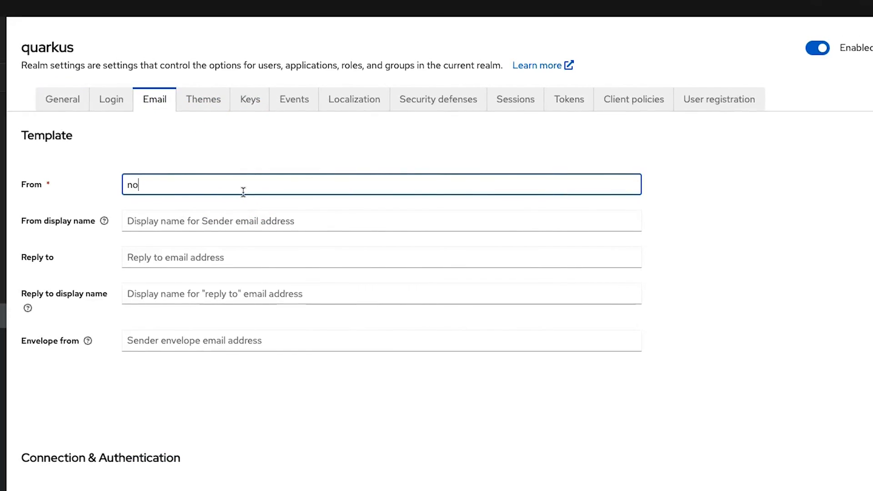
pyautogui.write('-')
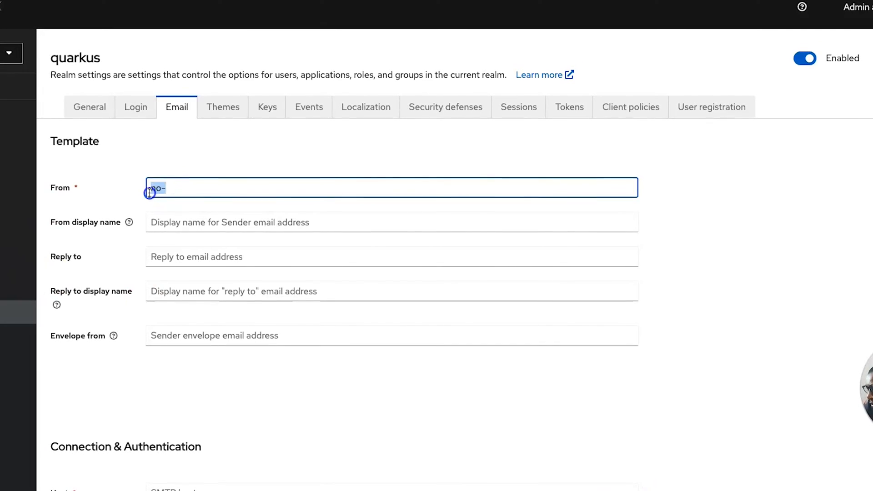
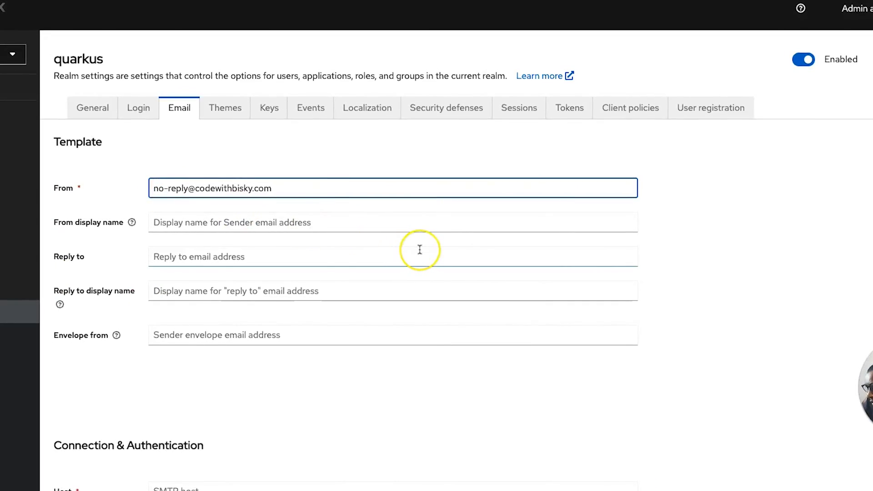
# - Set the From display name to No-Reply
pyautogui.scroll(-3)
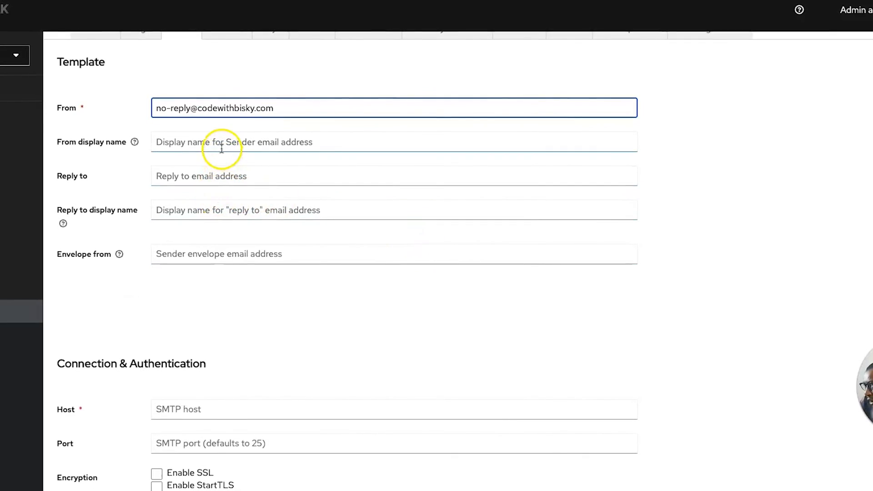
pyautogui.click(223, 142)
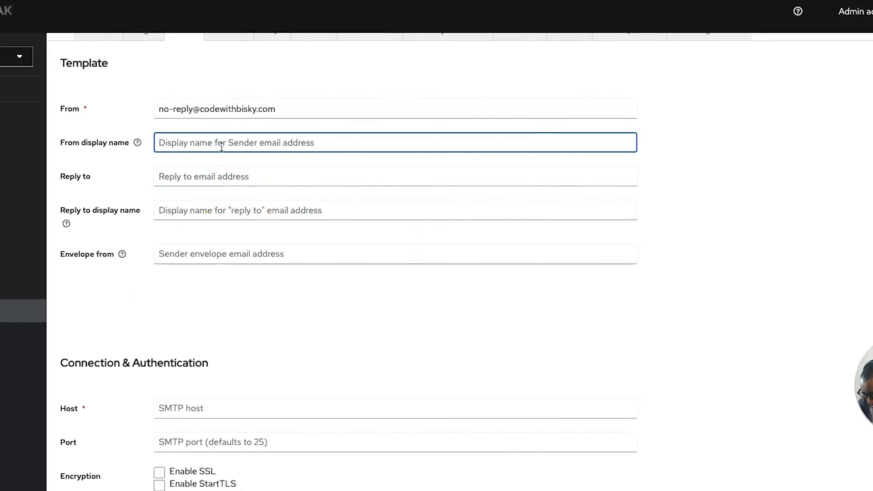
pyautogui.write('No-Rep')
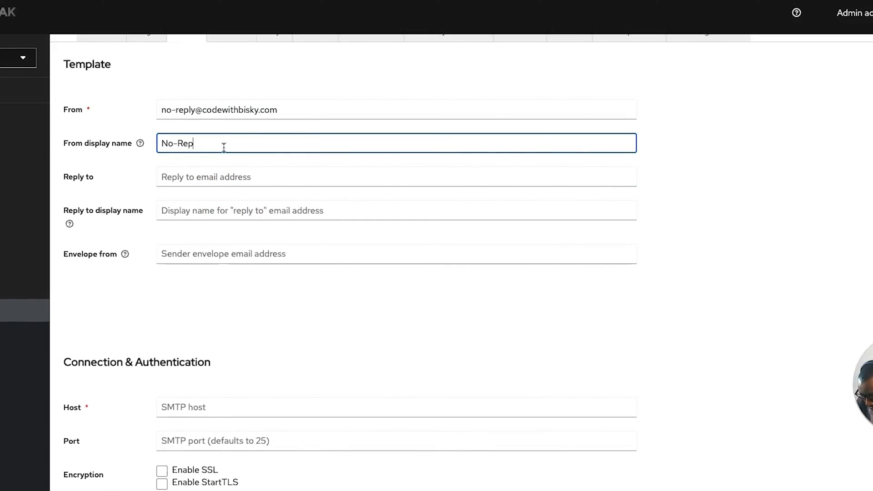
pyautogui.write('ly')
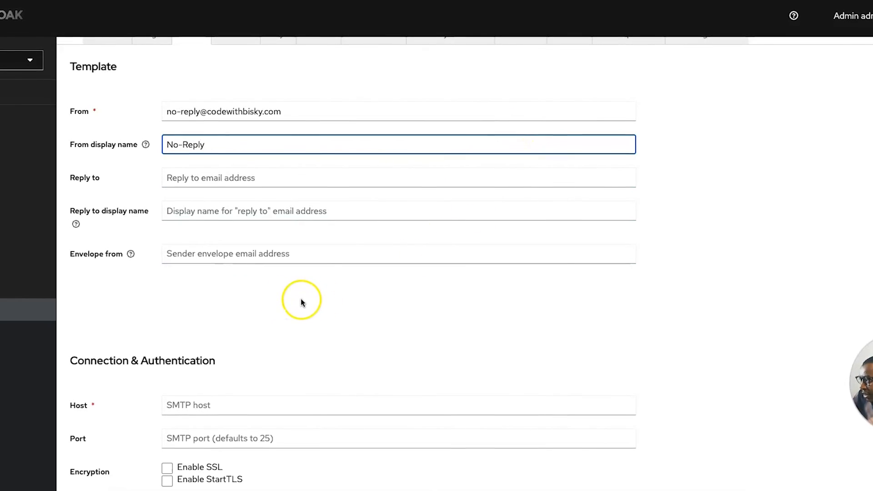
# - Set the SMTP host to smtp.zoho.eu on port 587 with StartTLS enabled
pyautogui.scroll(-3)
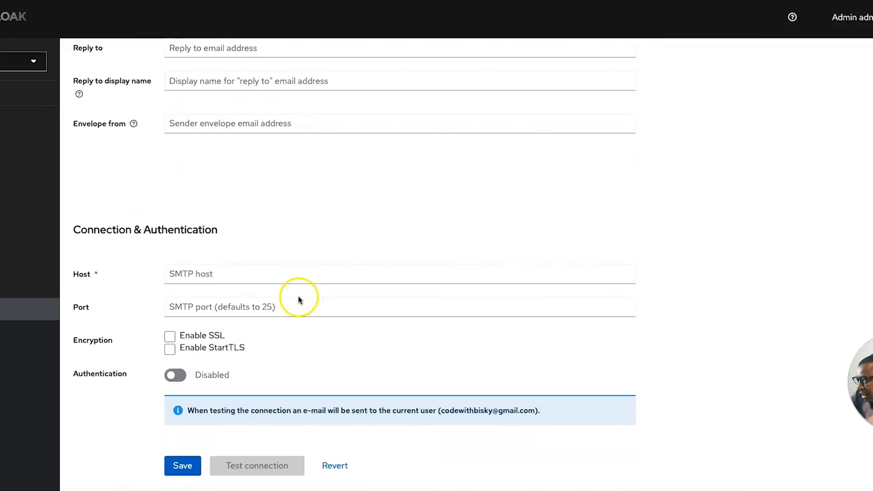
pyautogui.write('smtp.zoho.com')
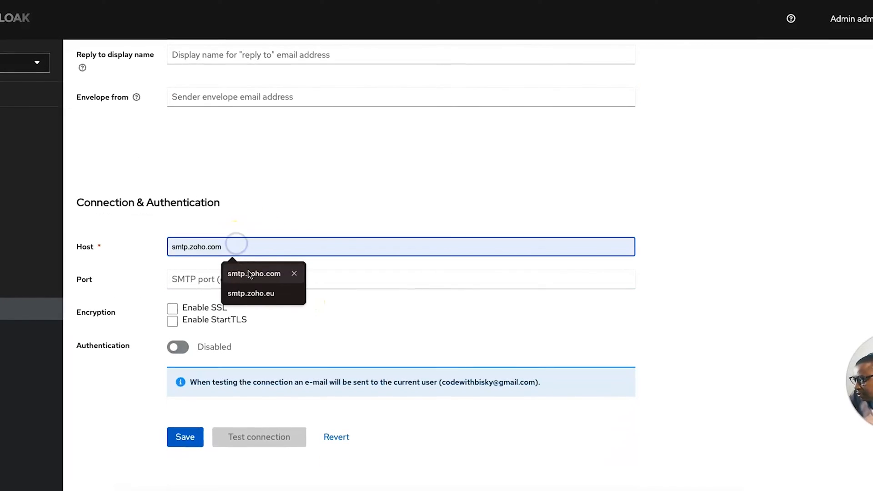
pyautogui.click(251, 294)
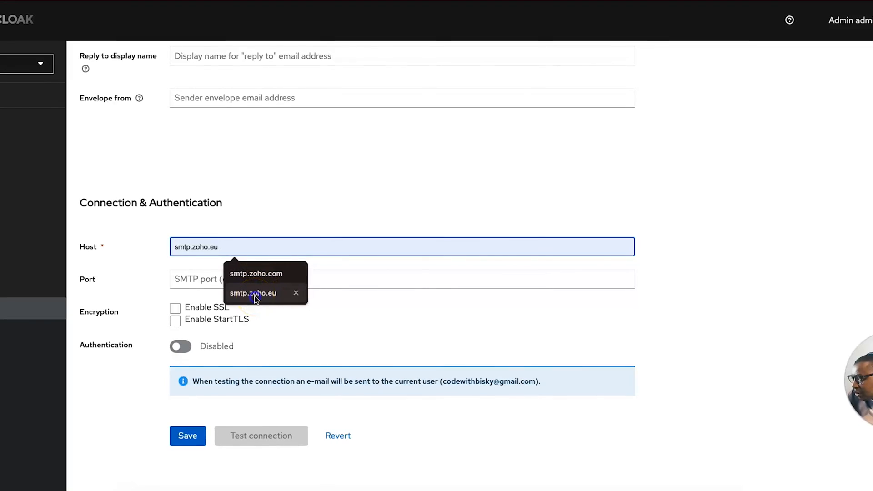
pyautogui.click(402, 280)
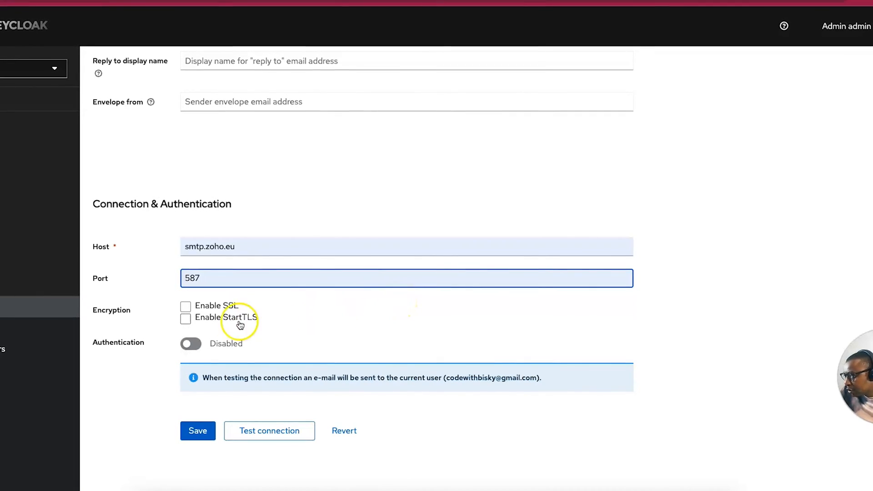
pyautogui.click(186, 319)
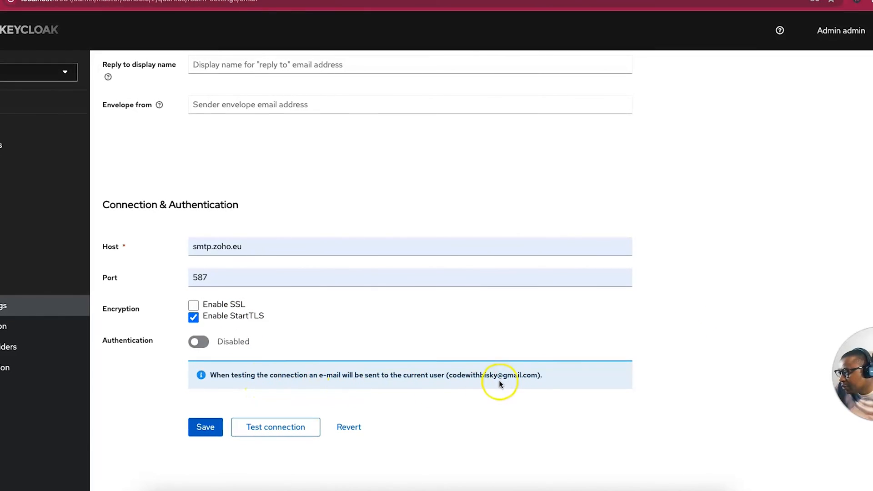
pyautogui.doubleClick(495, 373)
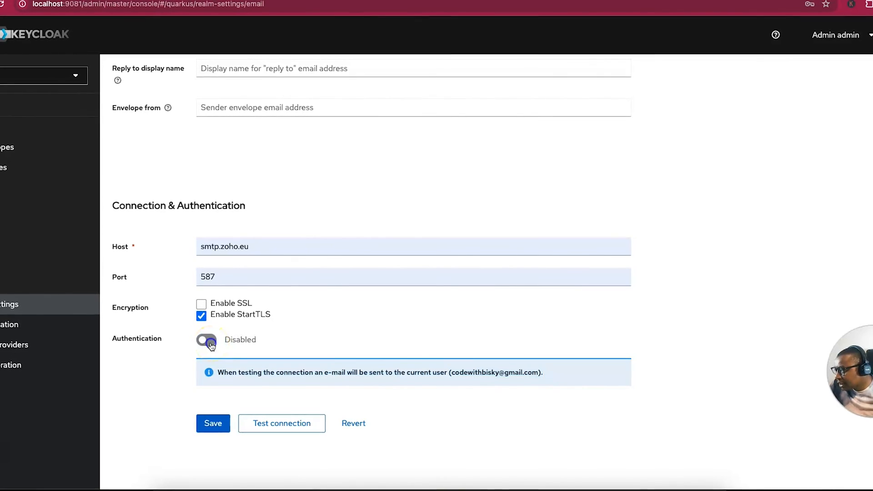
# - Enable SMTP authentication with credentials and run Test connection until the email sends successfully
pyautogui.click(206, 339)
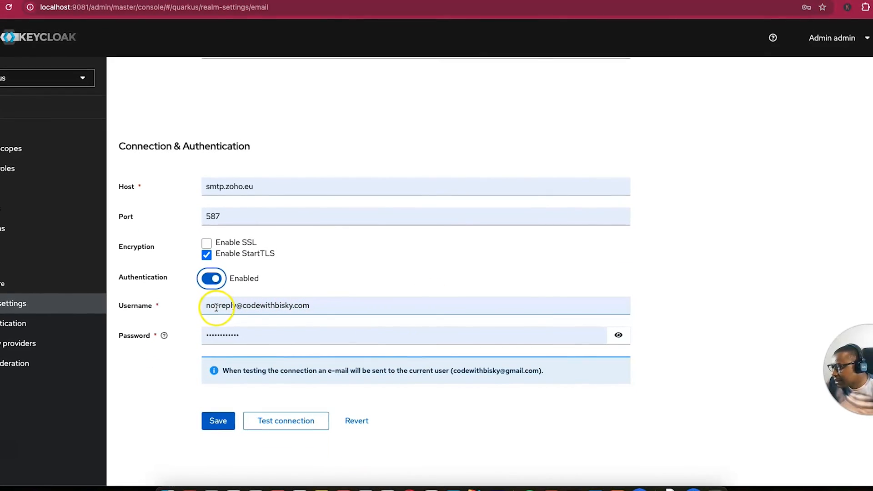
pyautogui.click(260, 306)
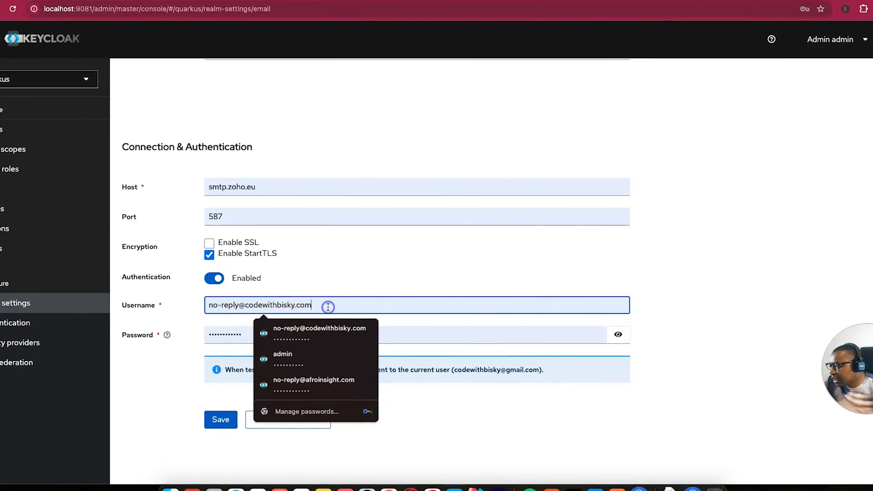
pyautogui.click(357, 335)
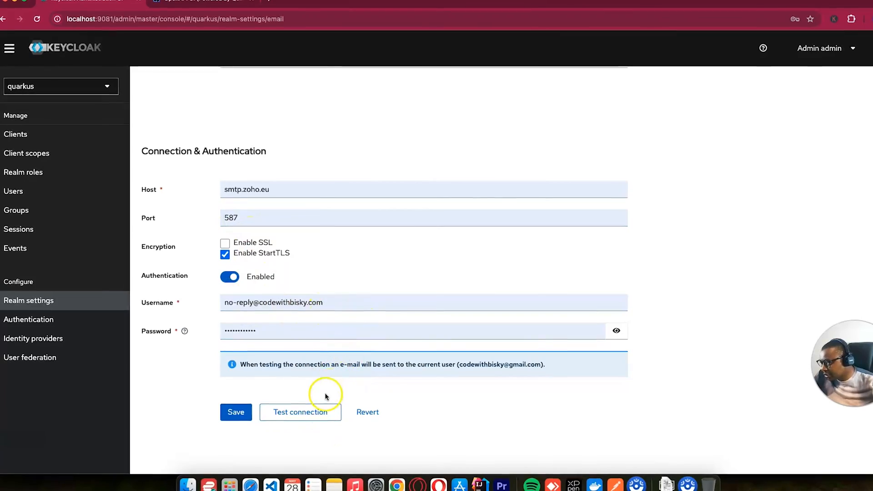
pyautogui.click(301, 412)
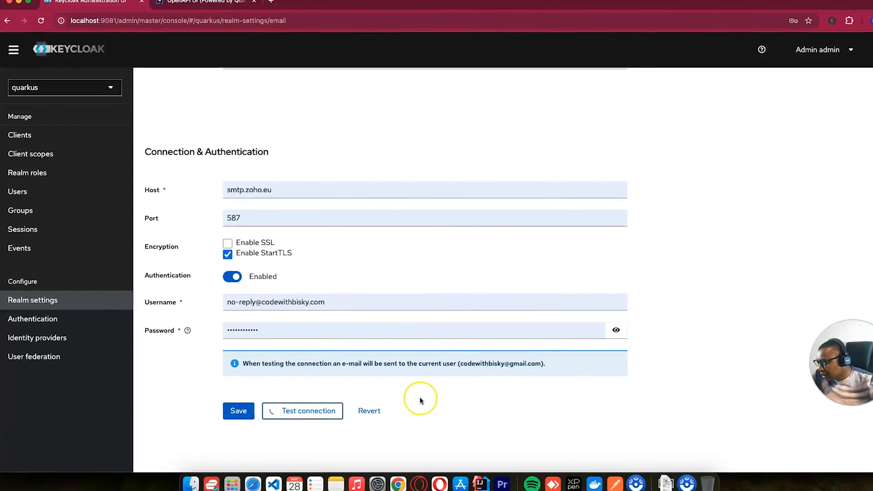
pyautogui.click(307, 411)
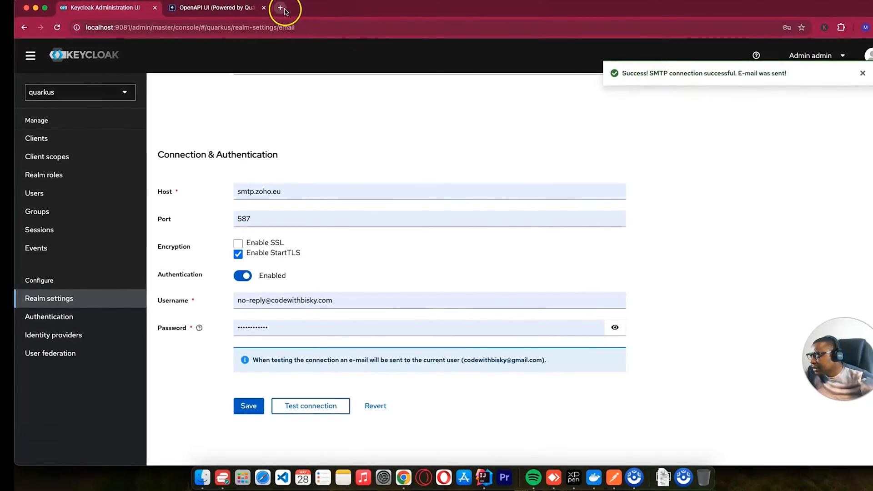
pyautogui.click(284, 9)
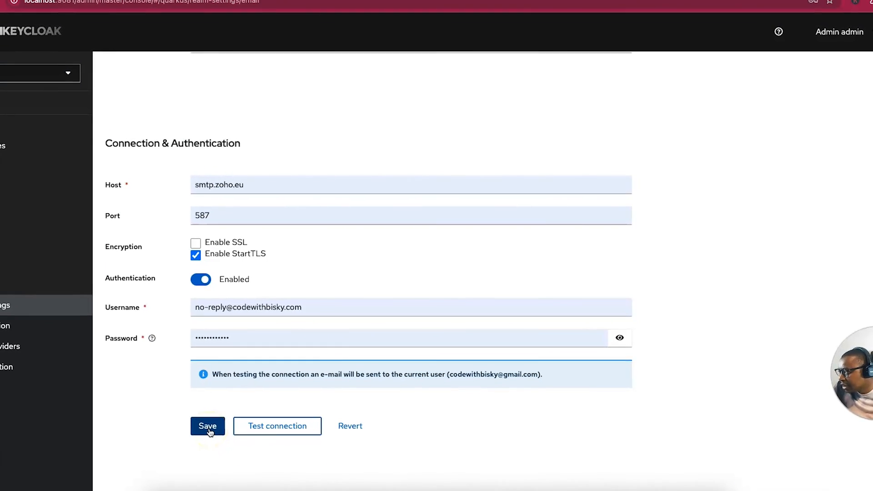
# - Save the email settings, then delete the existing test user from the Users list
pyautogui.click(208, 426)
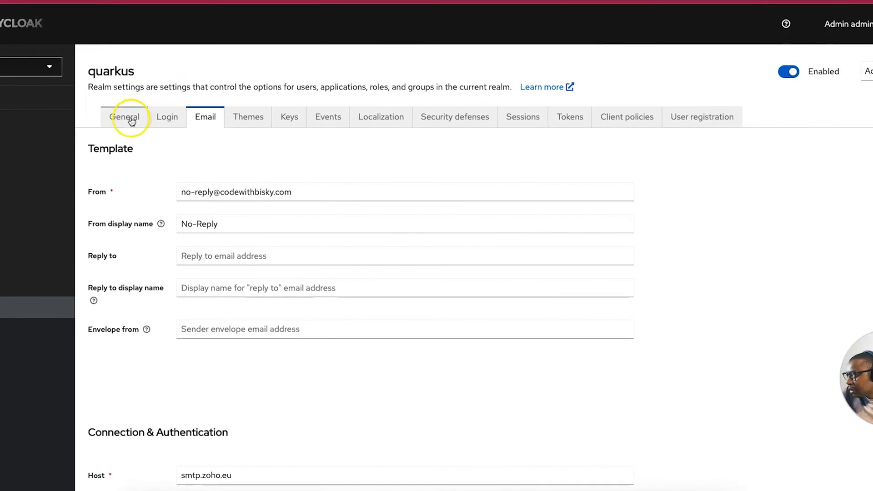
pyautogui.click(125, 116)
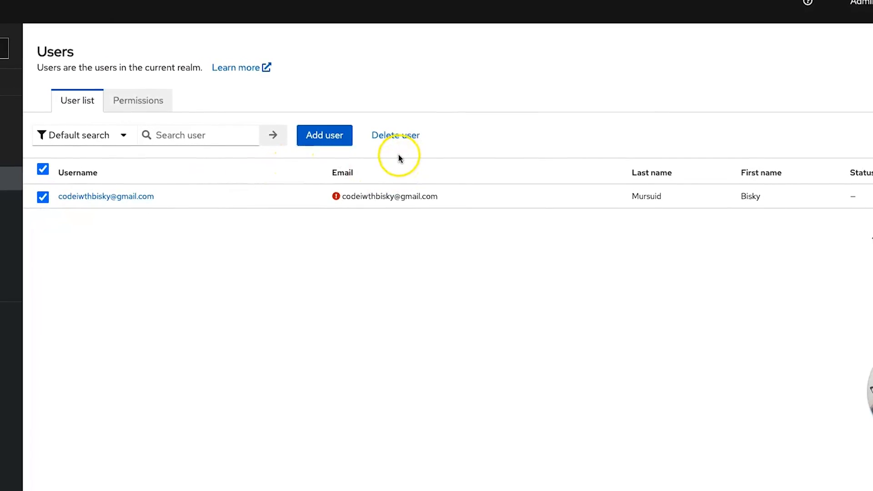
pyautogui.doubleClick(390, 196)
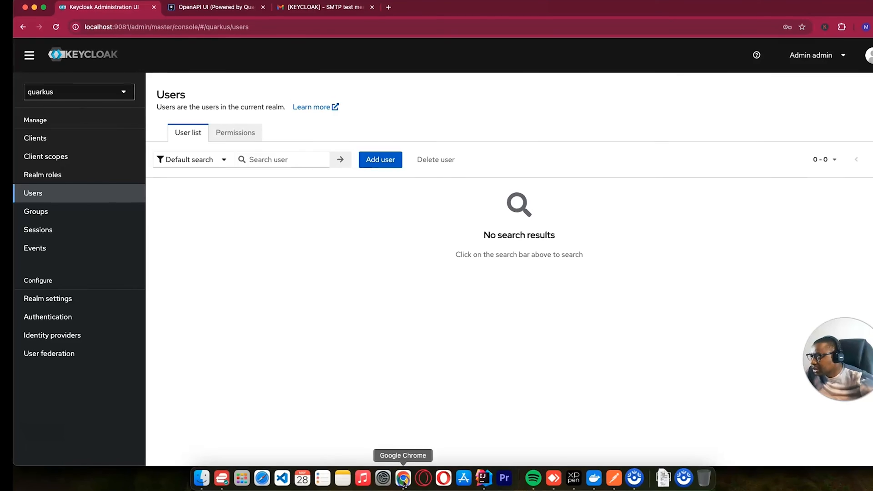
# - Bring the Chrome browser back to the front
pyautogui.click(215, 8)
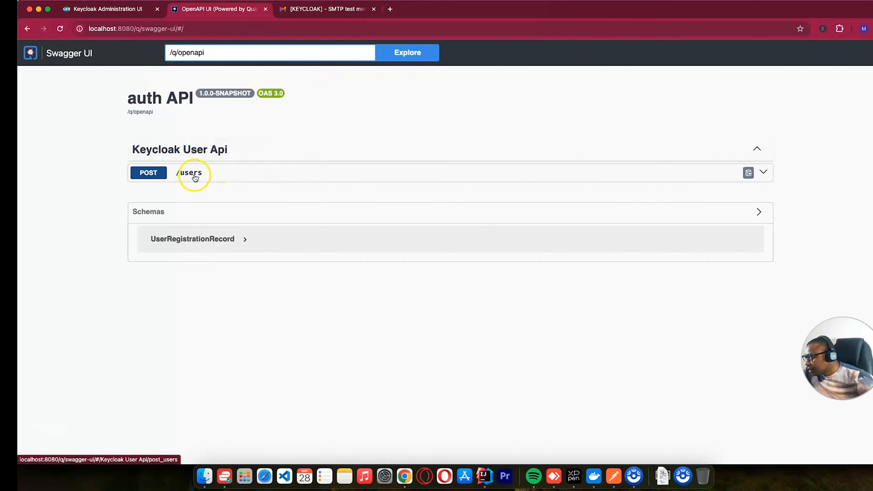
pyautogui.click(189, 172)
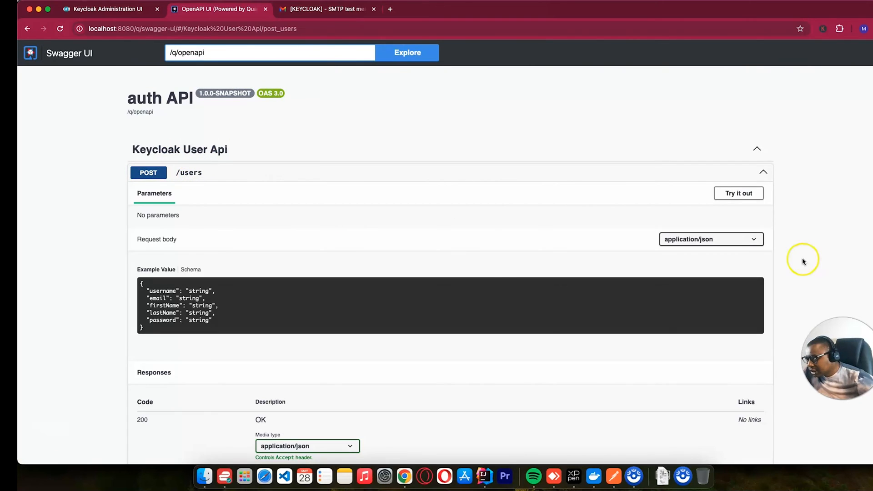
pyautogui.click(738, 193)
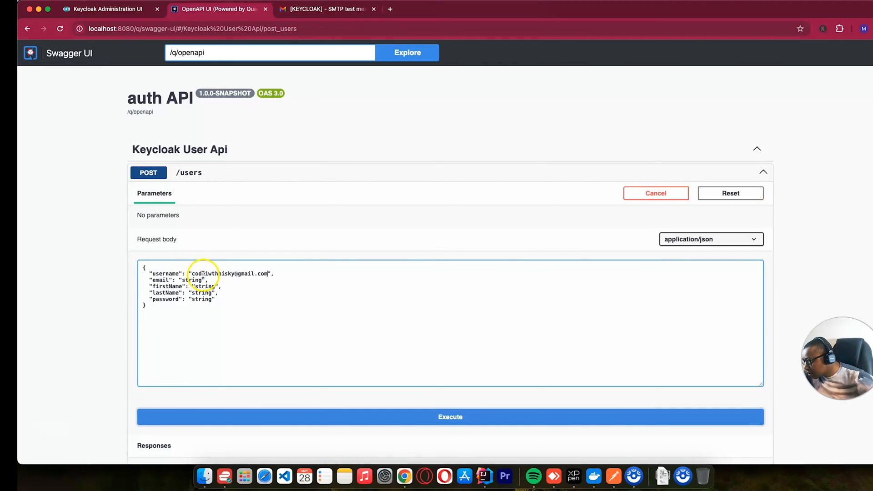
pyautogui.doubleClick(192, 279)
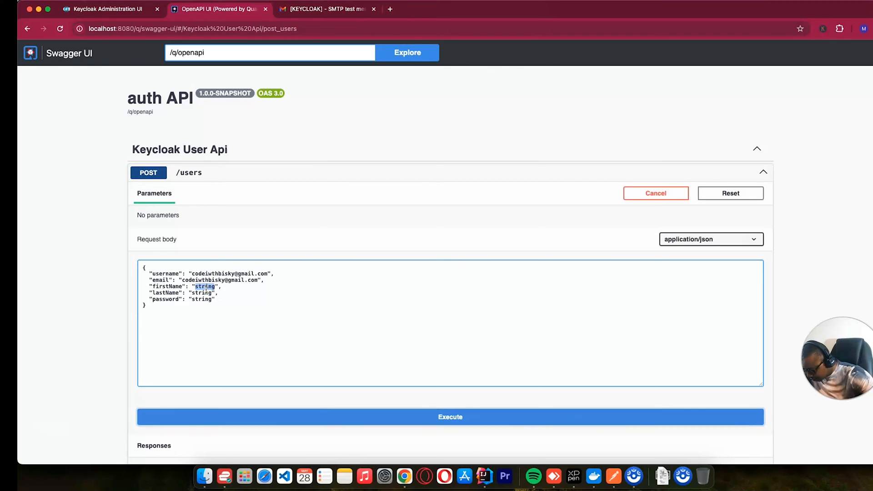
pyautogui.write('Bisky')
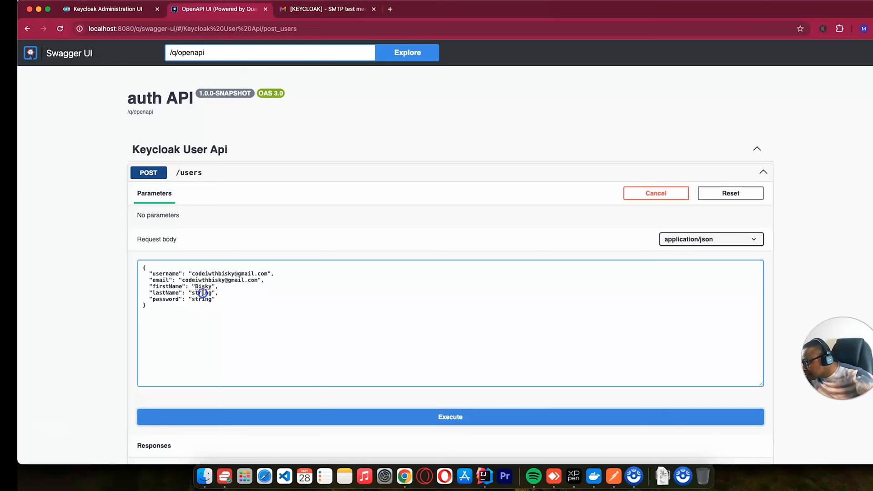
pyautogui.write('Murp')
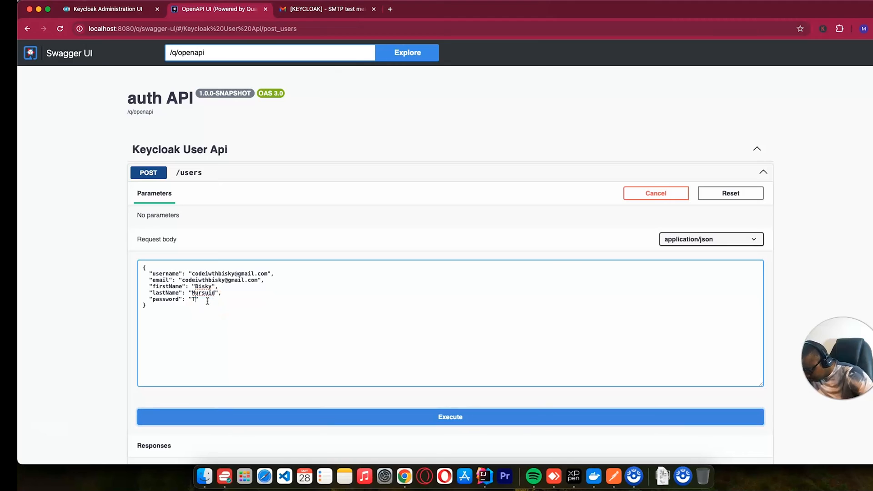
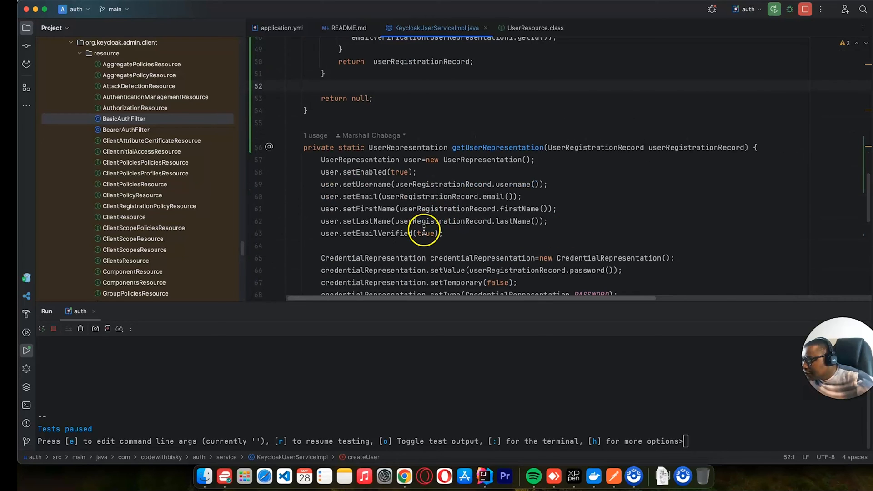
# - Change user.setEmailVerified(true) to false in getUserRepresentation
pyautogui.write('fals')
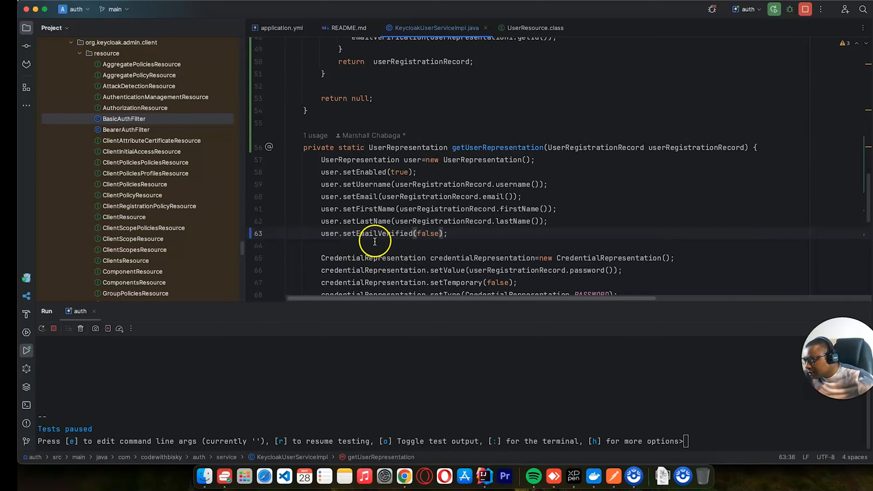
pyautogui.doubleClick(377, 234)
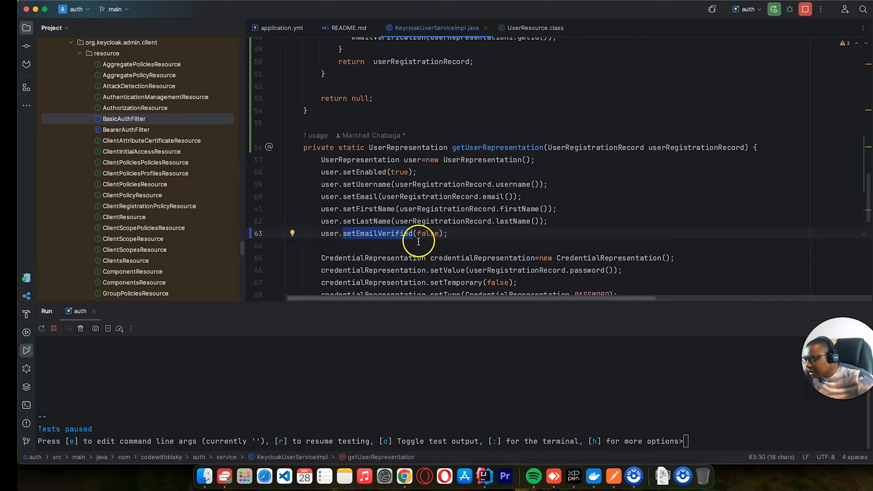
pyautogui.moveTo(404, 477)
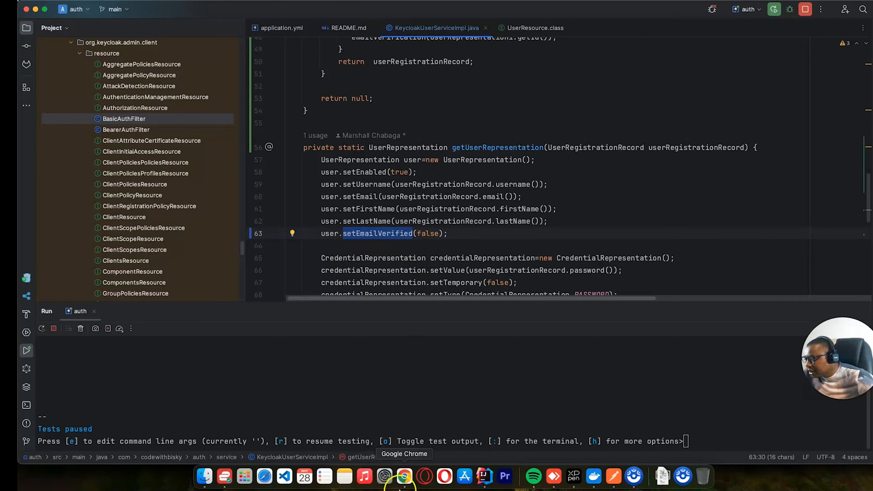
pyautogui.click(404, 477)
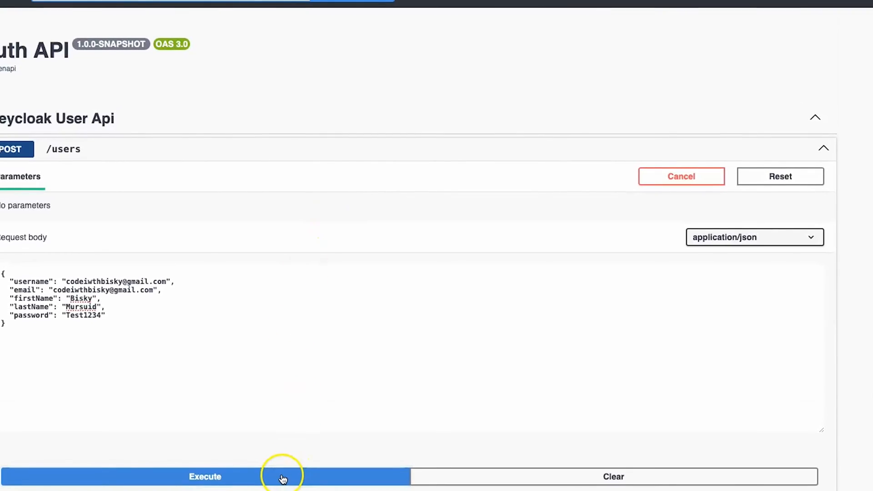
pyautogui.click(205, 476)
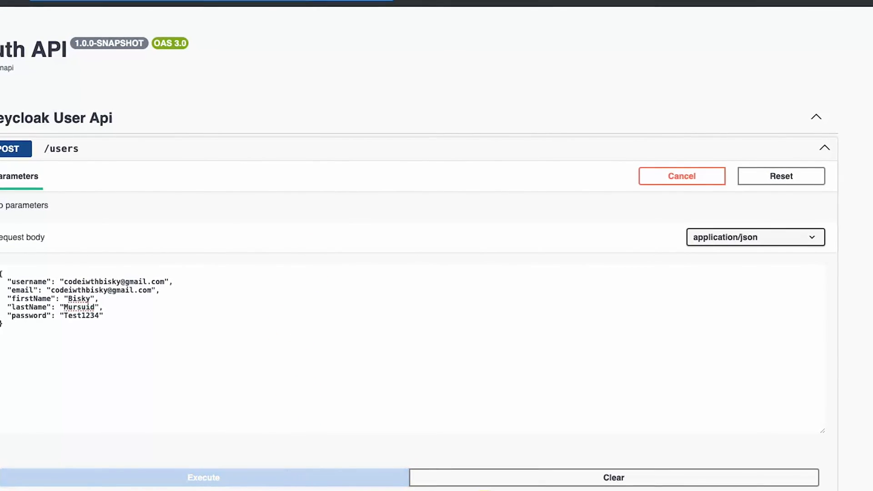
pyautogui.click(203, 478)
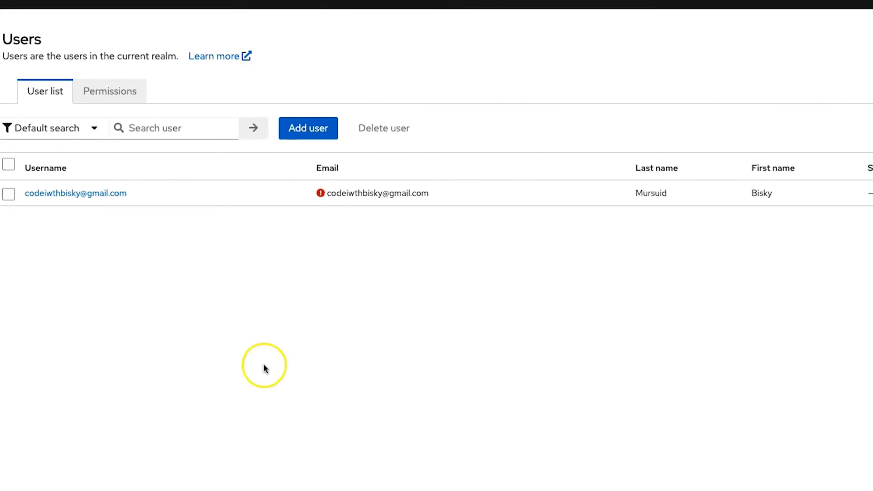
pyautogui.doubleClick(354, 193)
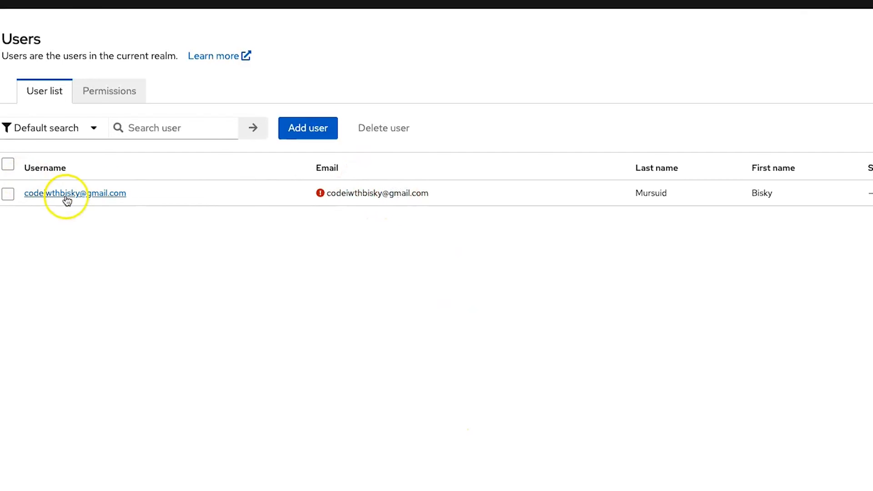
pyautogui.click(75, 193)
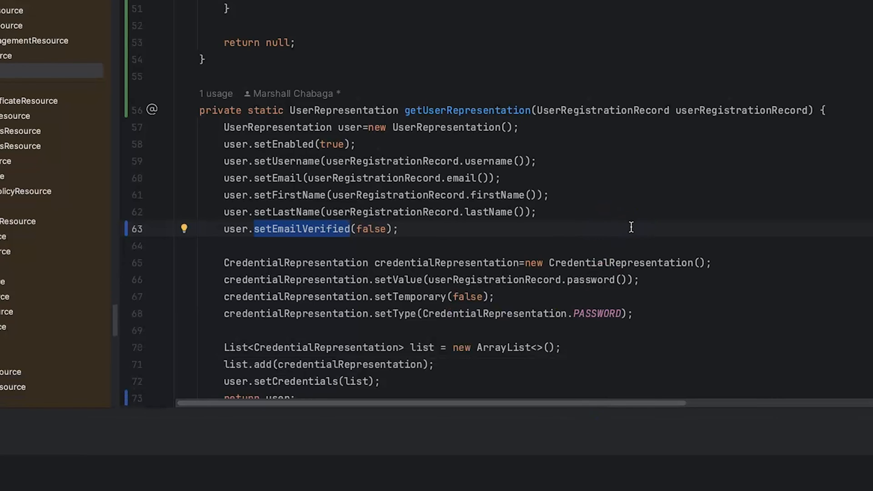
pyautogui.moveTo(619, 218)
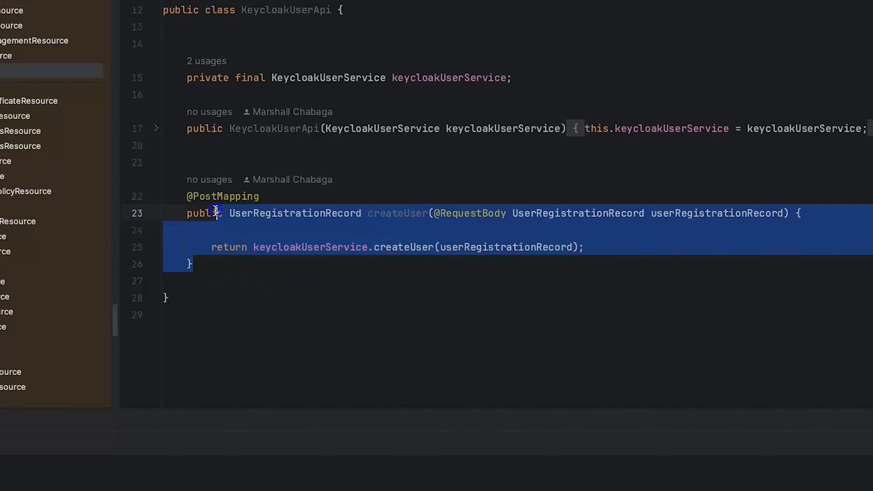
pyautogui.click(232, 280)
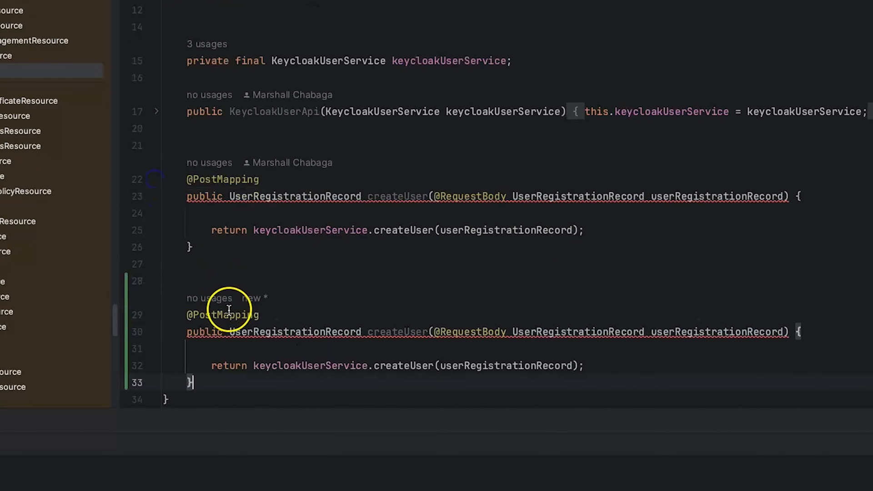
pyautogui.doubleClick(222, 314)
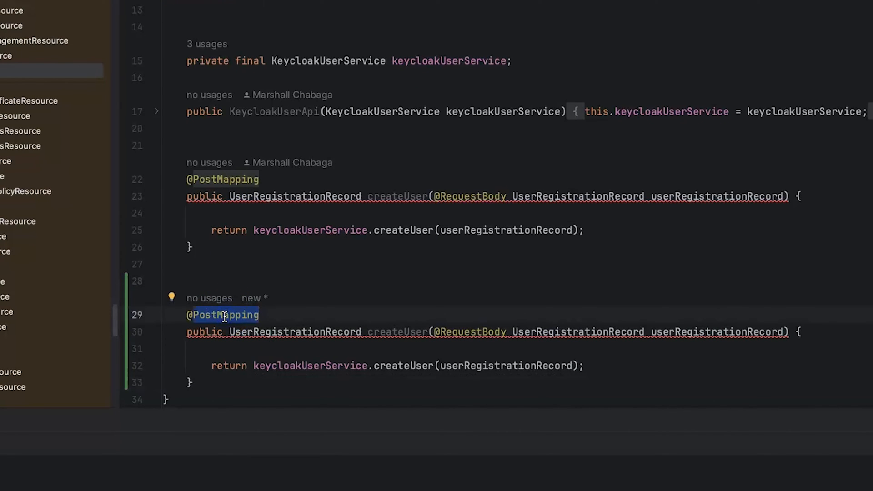
pyautogui.write('Pu')
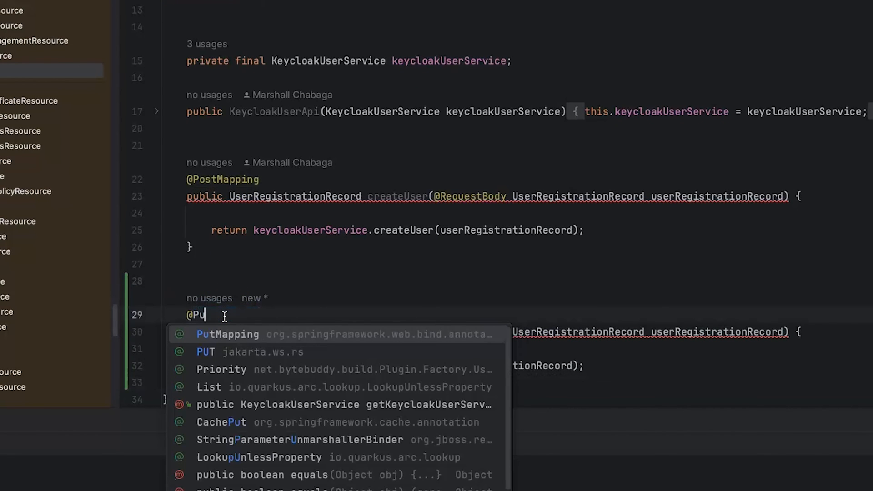
pyautogui.click(227, 334)
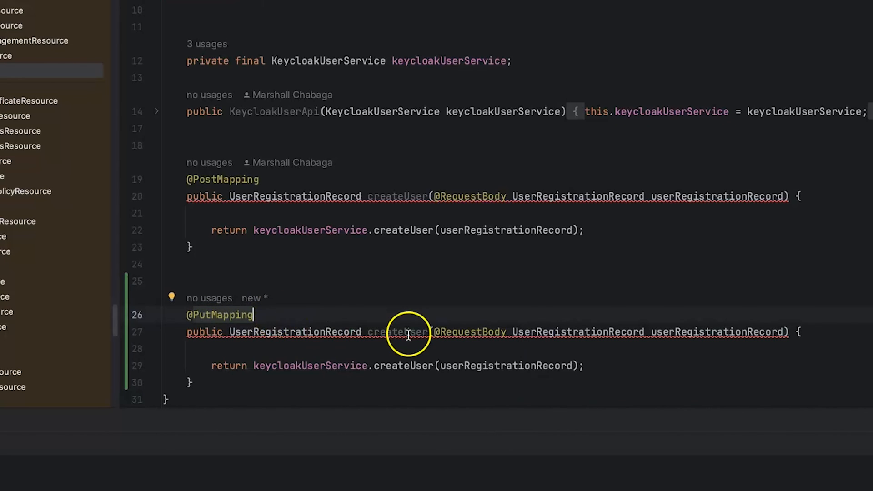
pyautogui.write('rese')
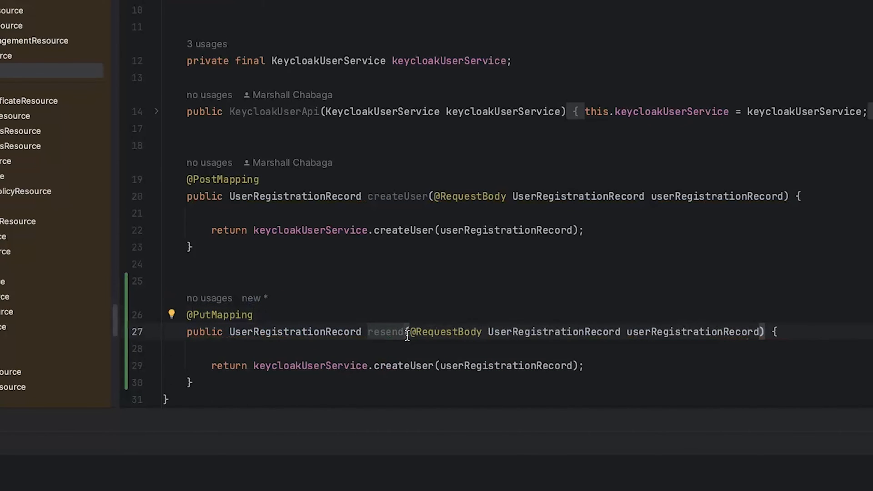
pyautogui.write('mail')
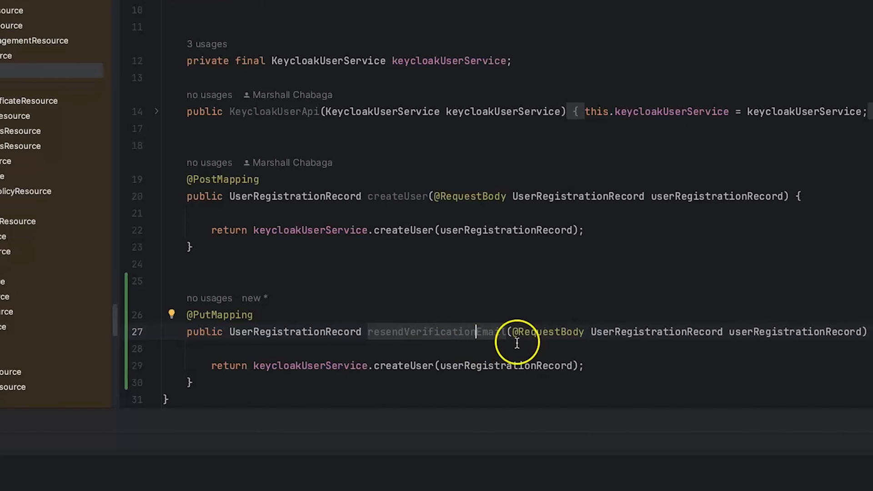
pyautogui.doubleClick(549, 332)
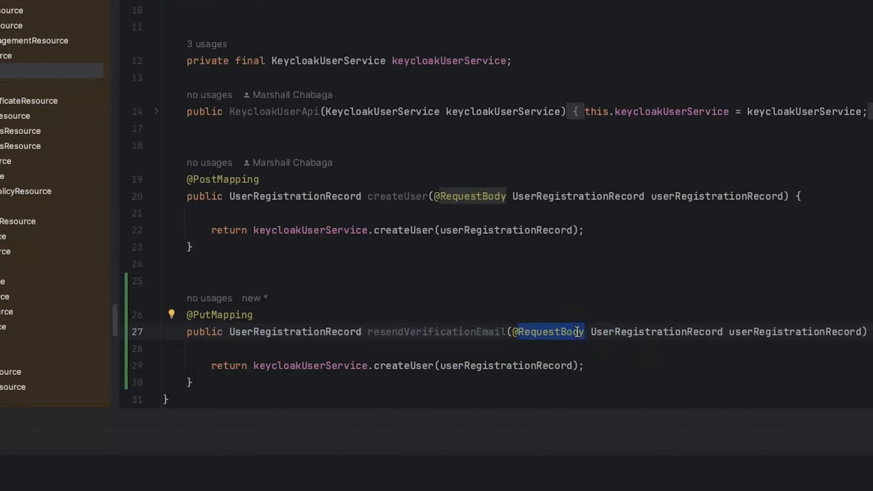
pyautogui.write('Req')
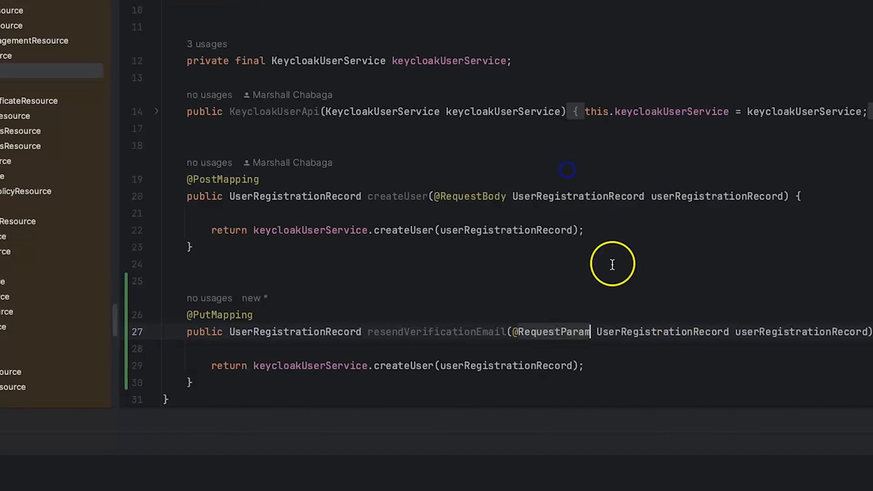
pyautogui.doubleClick(661, 332)
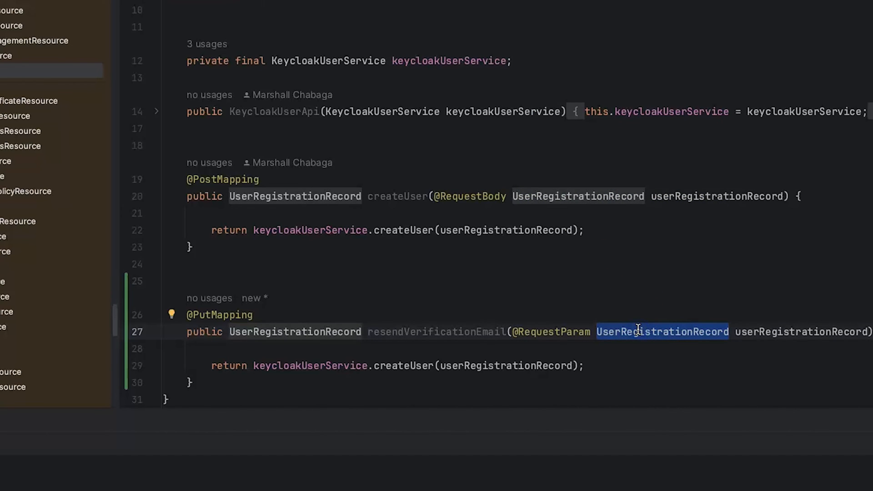
pyautogui.write('String')
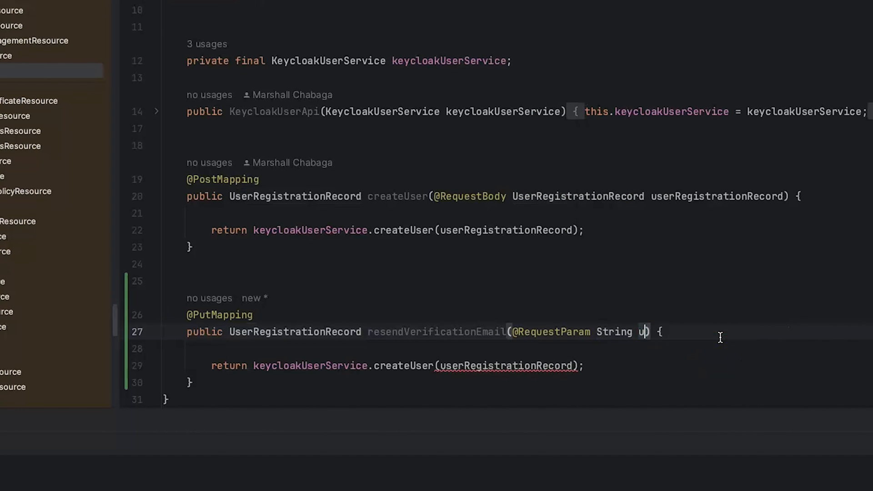
pyautogui.write('serId')
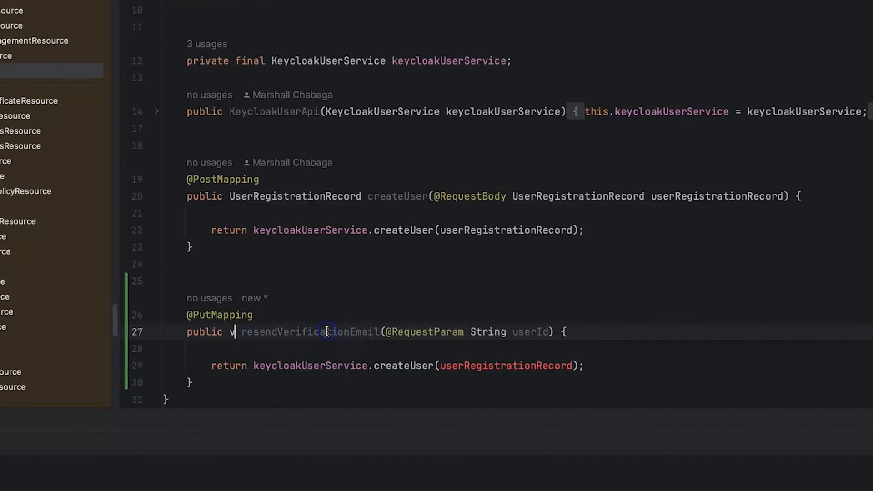
# - Make resendVerificationEmail return void and call emailVerification(userId) instead of createUser
pyautogui.write('oid')
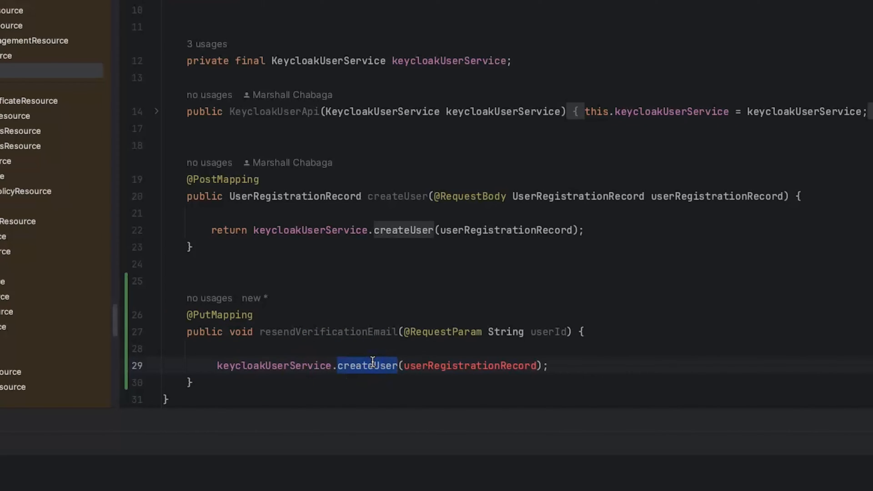
pyautogui.write('r')
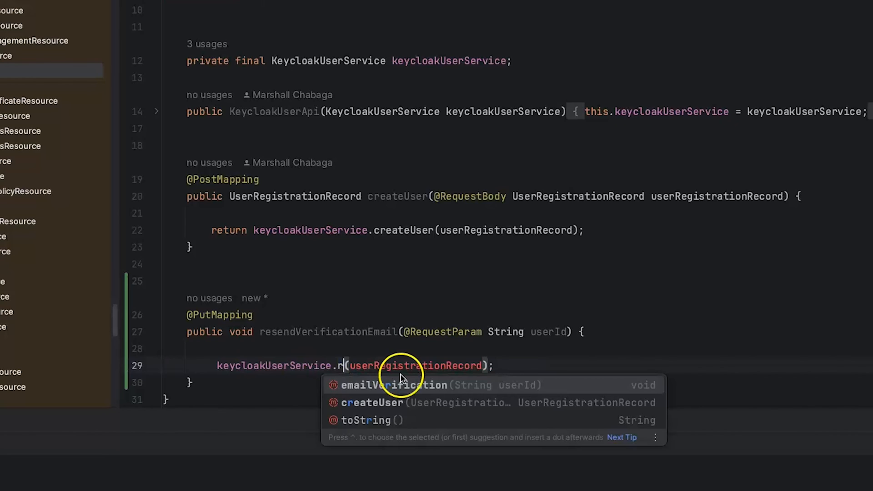
pyautogui.click(403, 385)
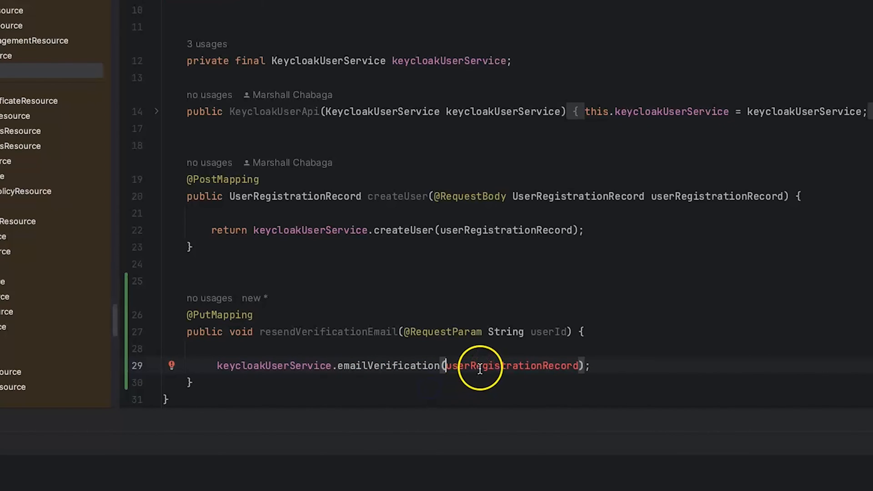
pyautogui.write('u')
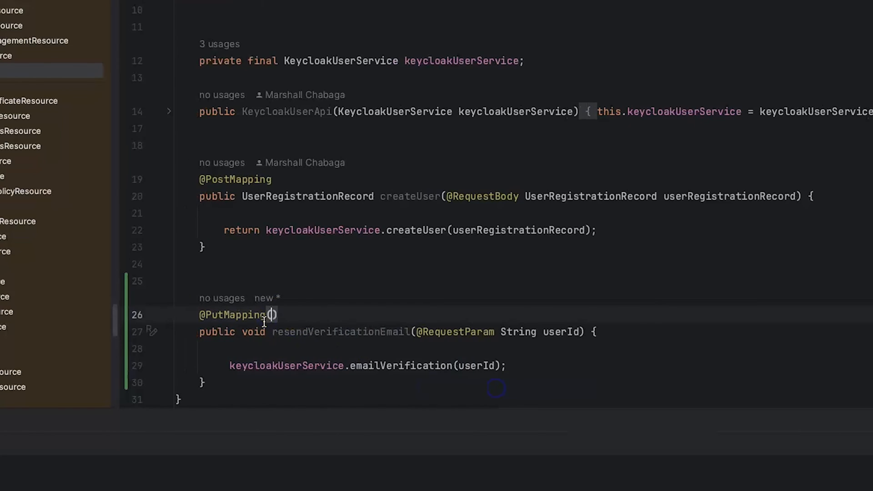
pyautogui.write('"/"')
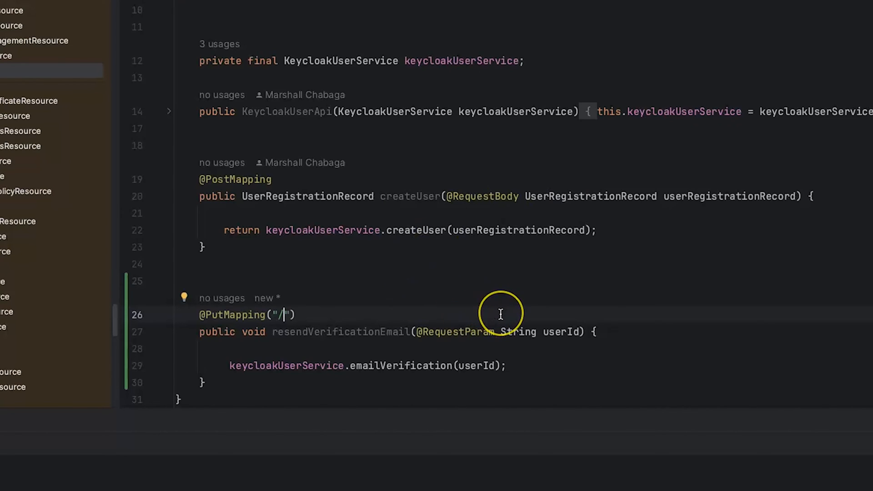
pyautogui.write(':')
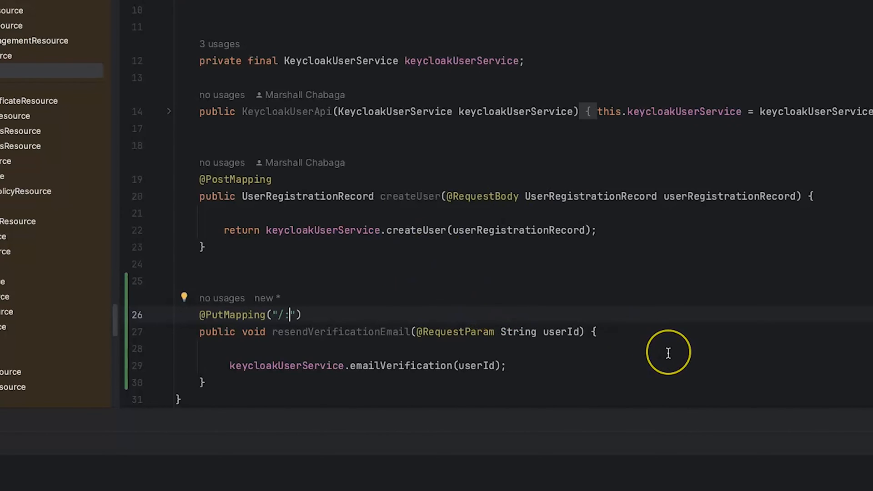
pyautogui.press('Backspace')
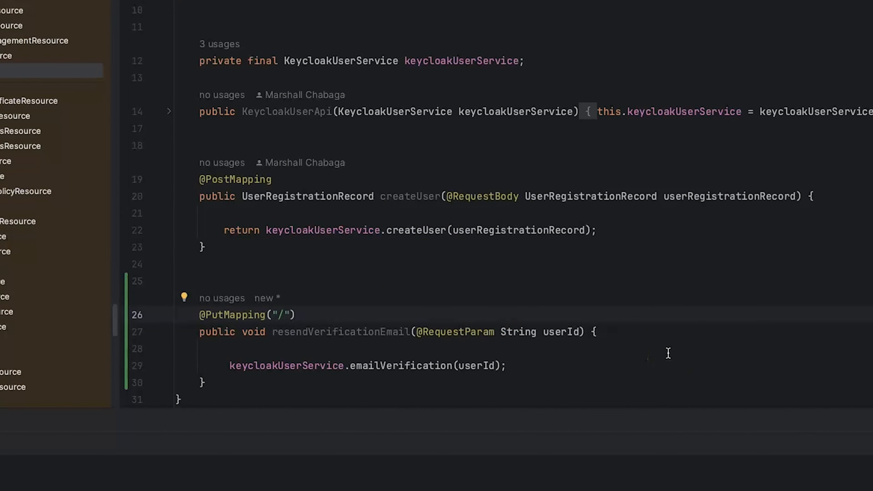
pyautogui.write('{}')
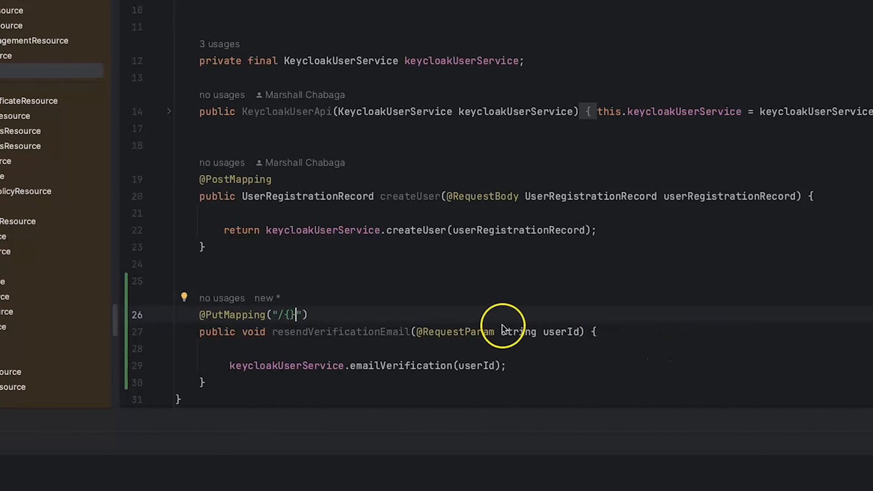
pyautogui.doubleClick(563, 332)
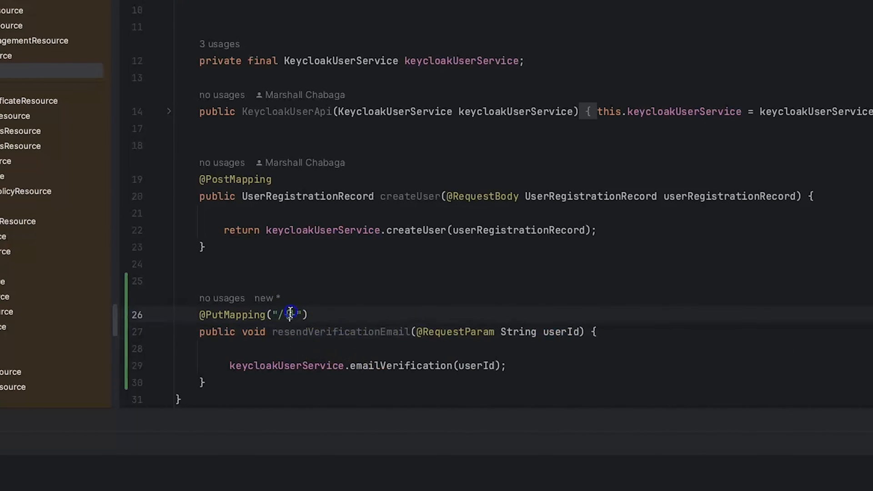
pyautogui.write('{userId}')
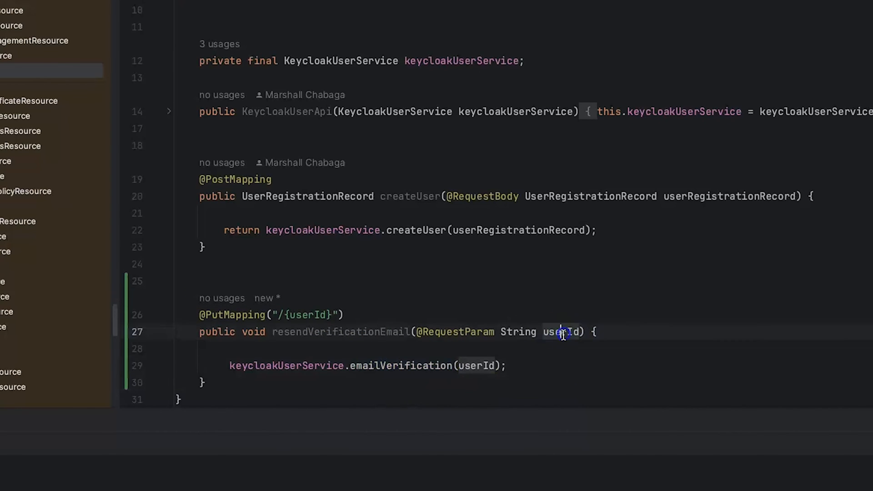
pyautogui.doubleClick(562, 332)
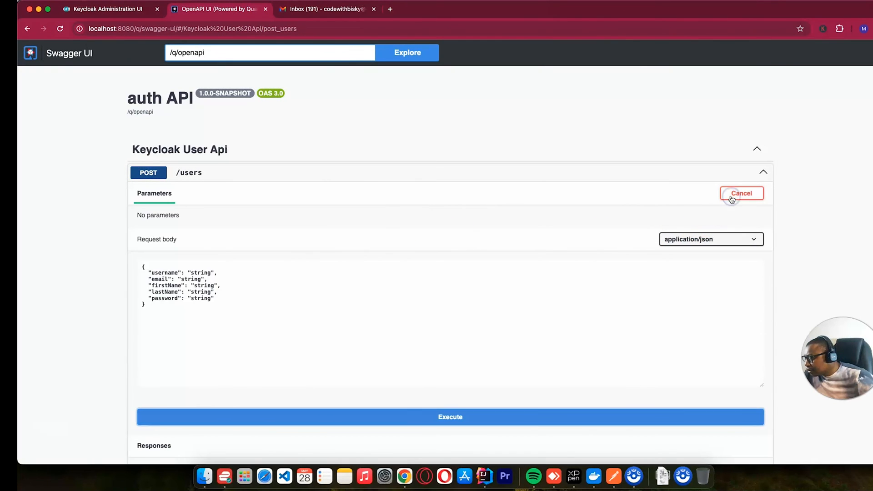
# - Execute PUT /users/{userId} with user ID d9163934-4ddc-4cb8-afa5-ca23c0129d43, getting 204 No Content
pyautogui.scroll(-3)
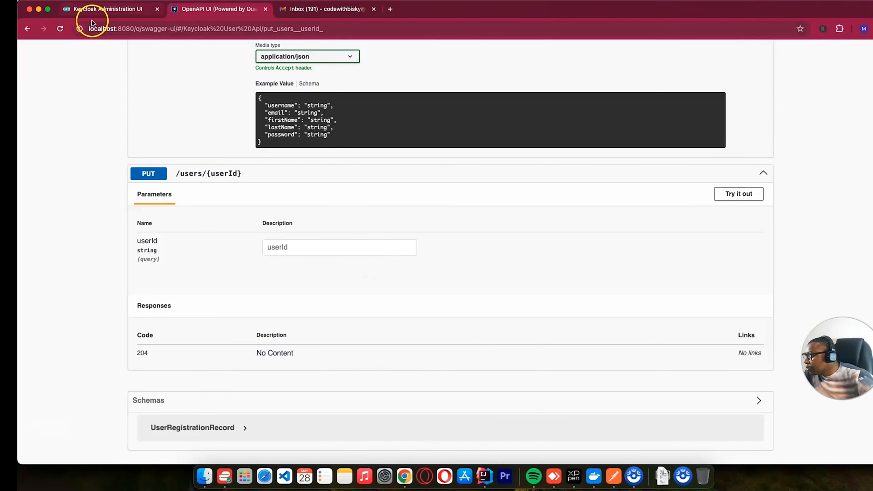
pyautogui.click(103, 9)
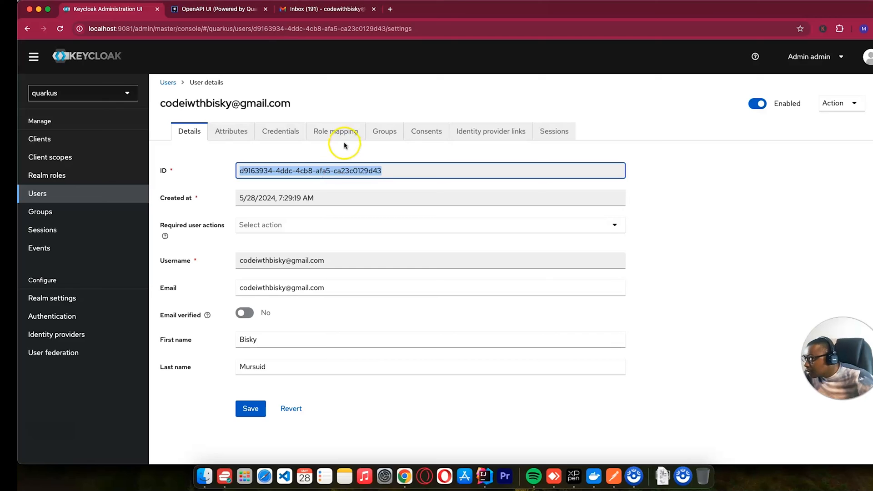
pyautogui.click(216, 9)
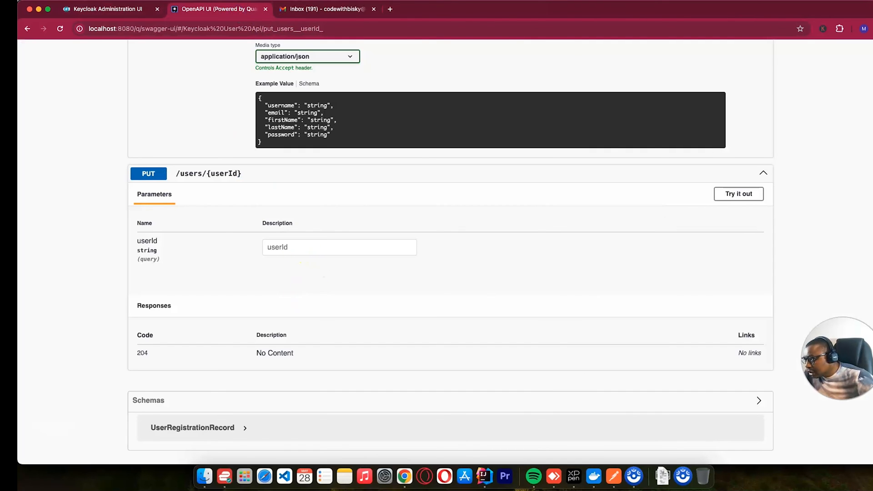
pyautogui.click(738, 193)
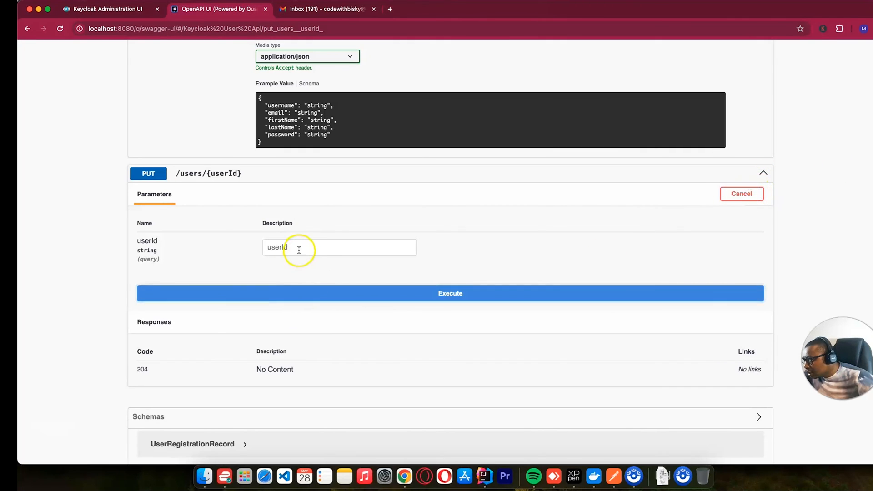
pyautogui.write('d9163934-4ddc-4cb8-afa5-ca23c0129d43')
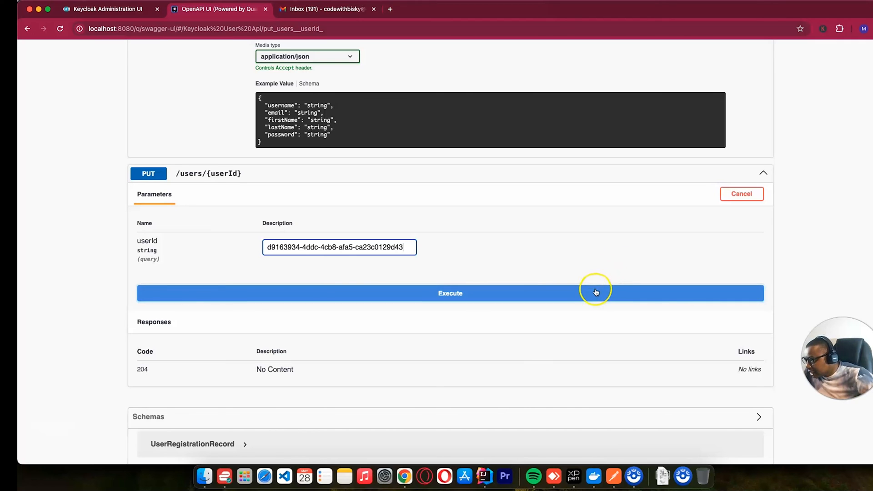
pyautogui.click(451, 294)
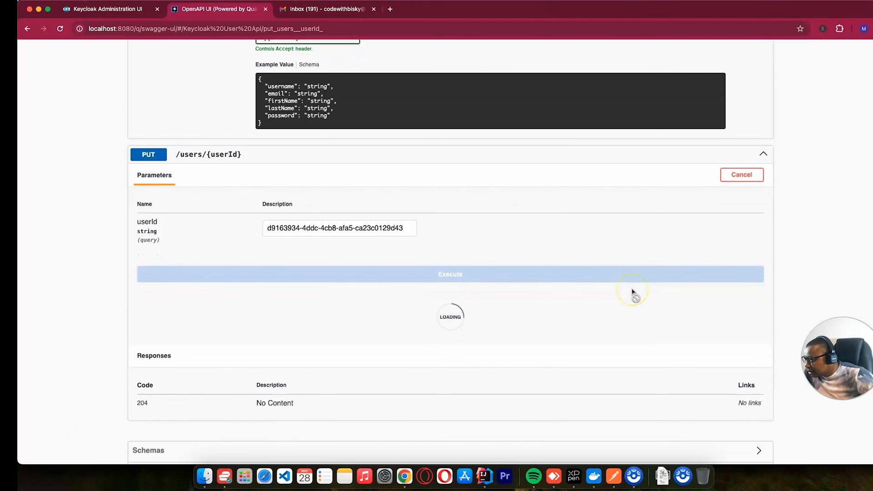
pyautogui.click(450, 274)
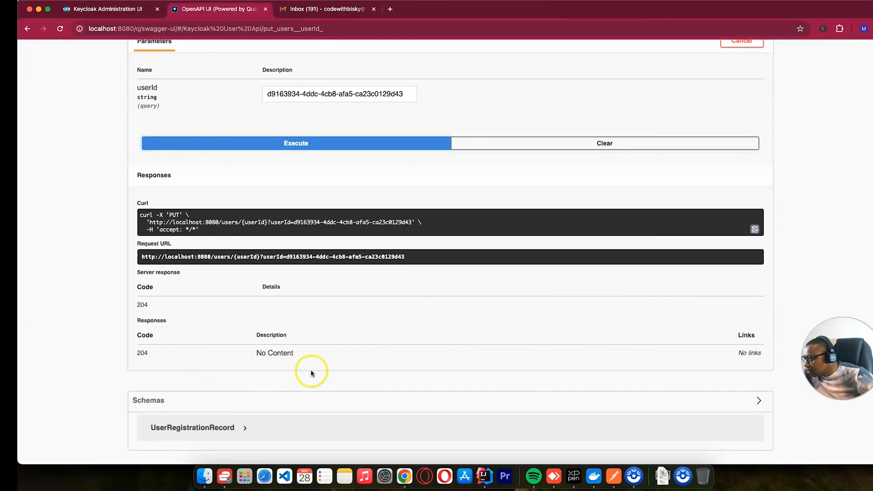
pyautogui.moveTo(344, 371)
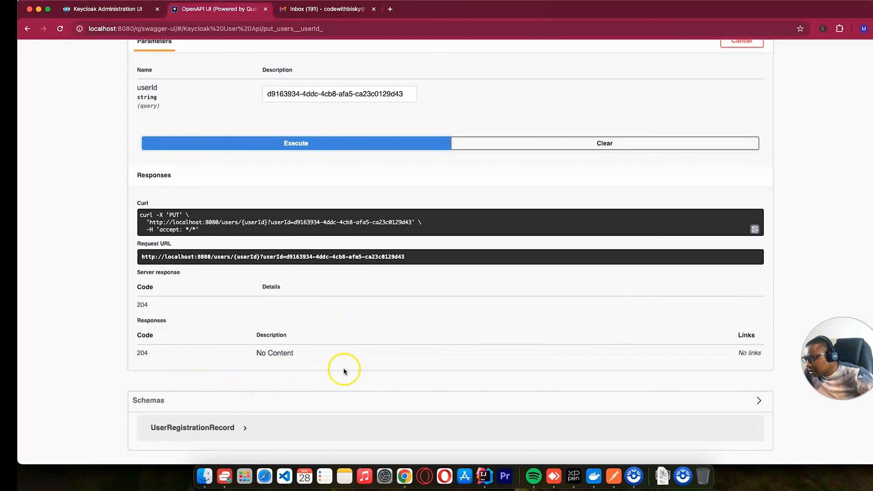
pyautogui.moveTo(124, 23)
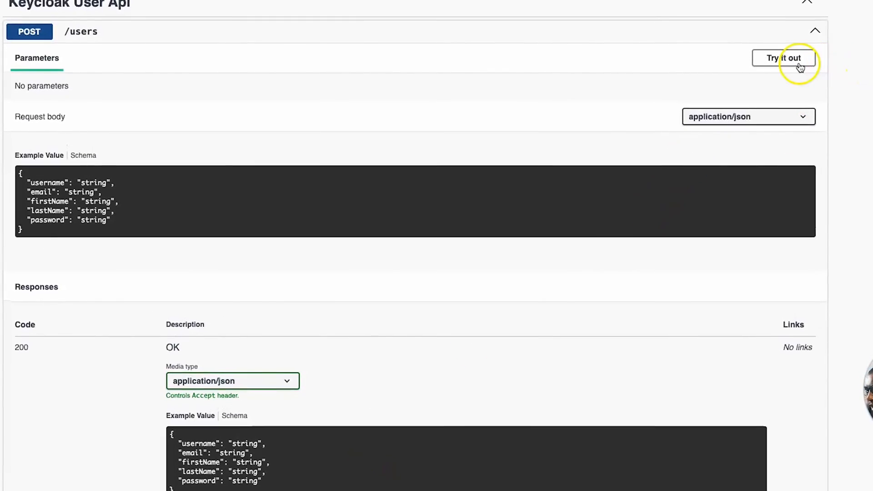
pyautogui.click(784, 57)
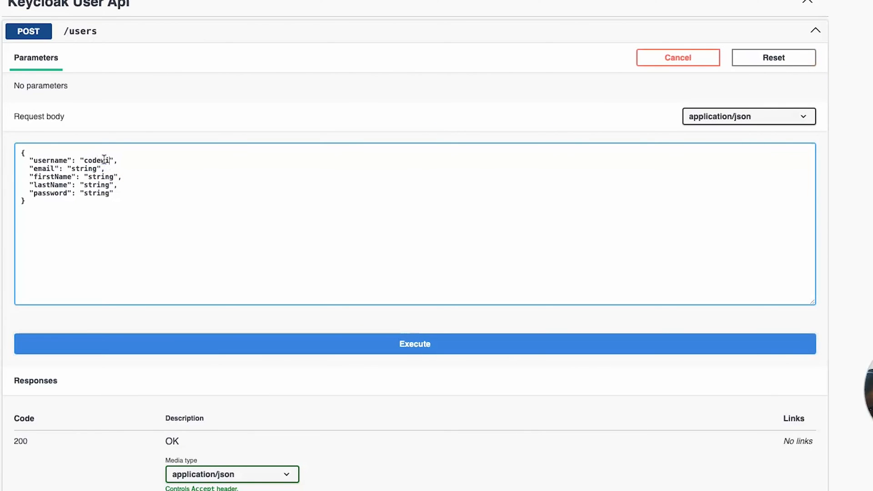
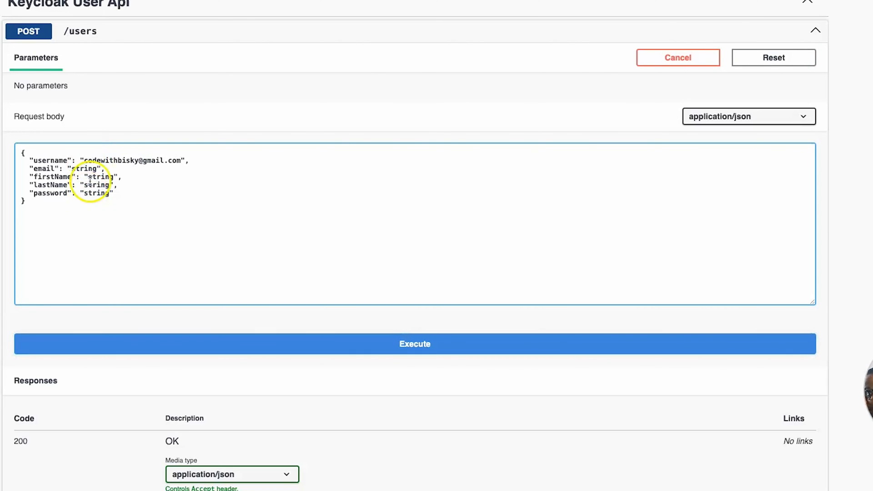
pyautogui.doubleClick(131, 160)
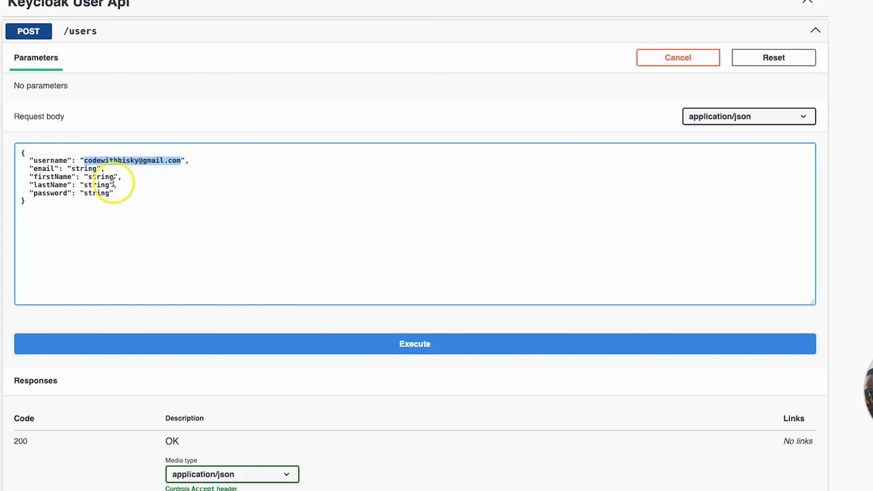
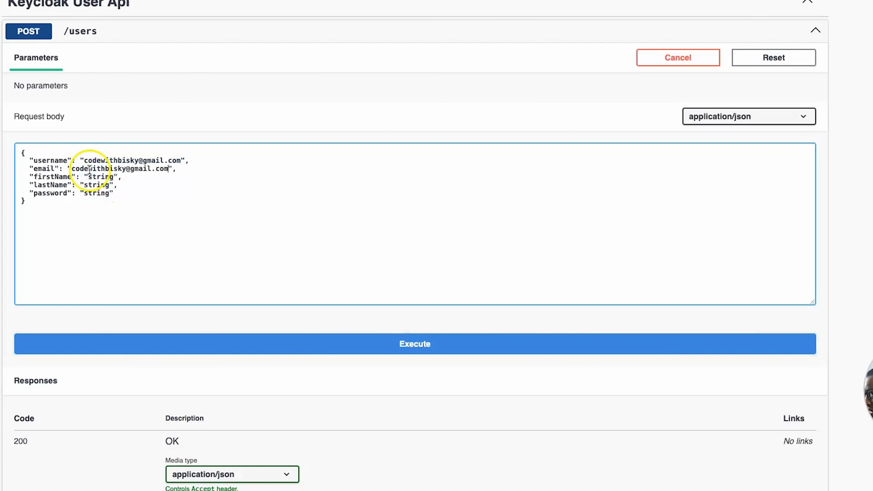
# - Fill first name Bisky, last name and password, then execute the create-user request for a 200 response
pyautogui.doubleClick(100, 177)
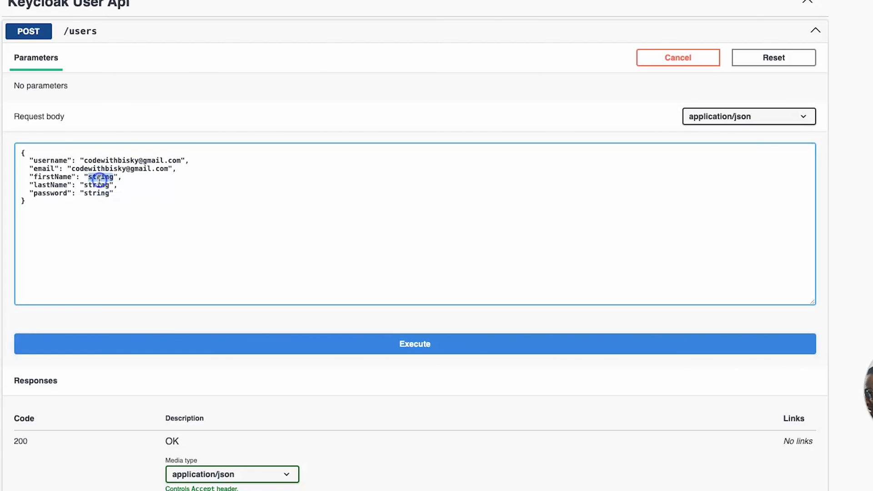
pyautogui.write('Bisky')
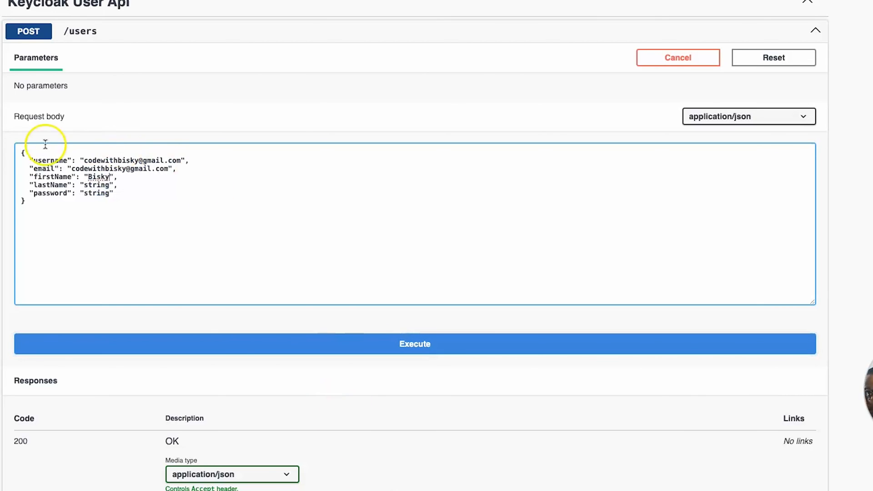
pyautogui.write('Murcuid')
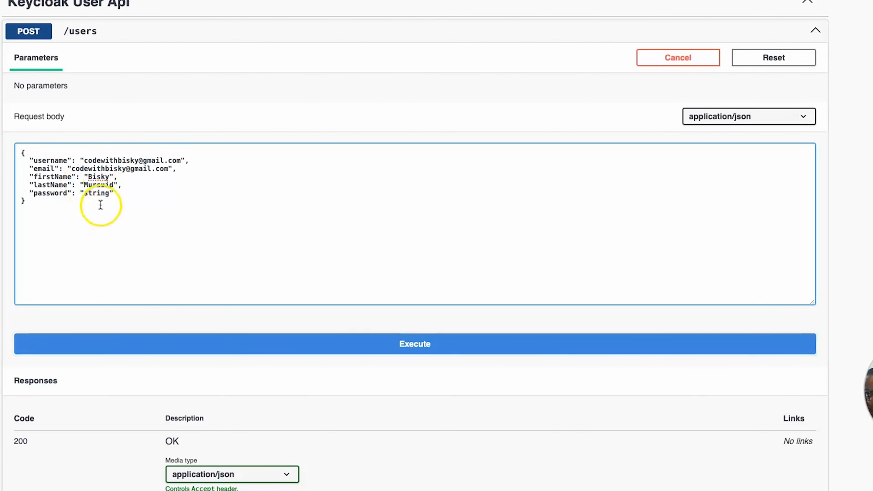
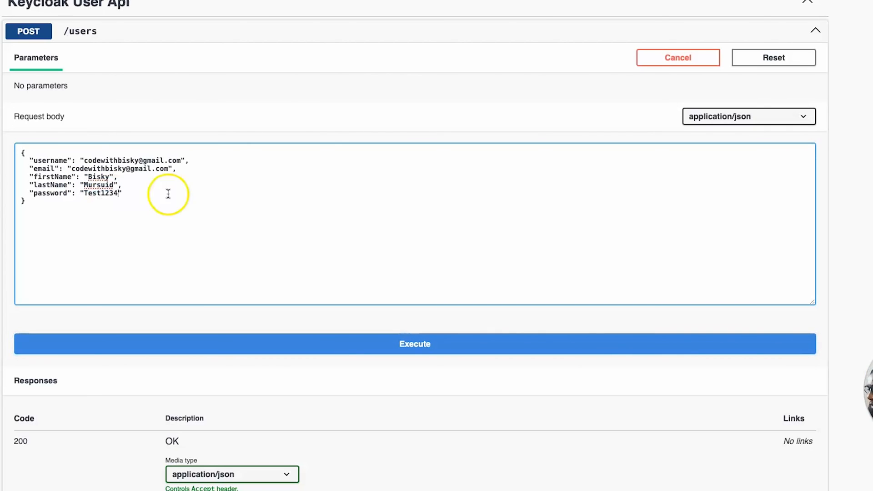
pyautogui.click(415, 344)
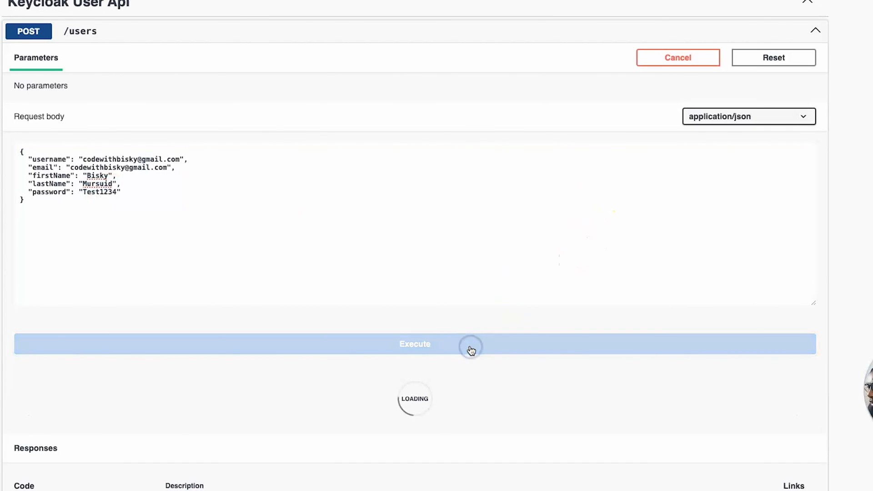
pyautogui.click(415, 343)
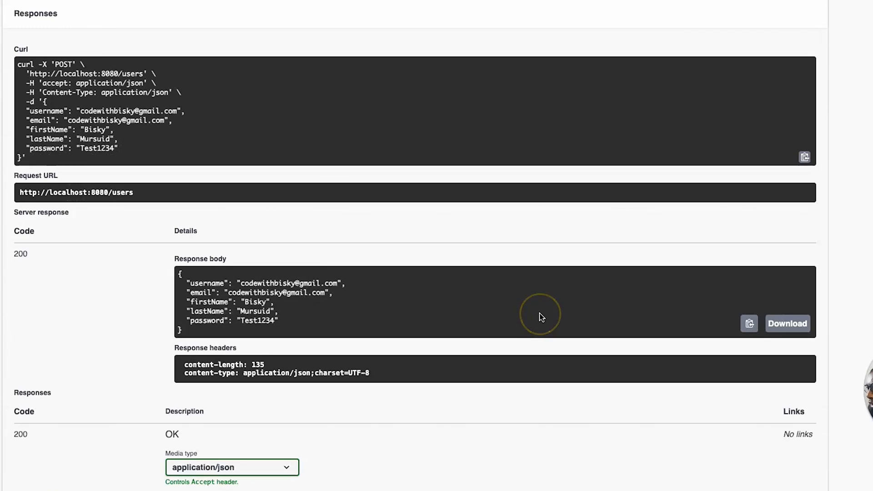
pyautogui.scroll(3)
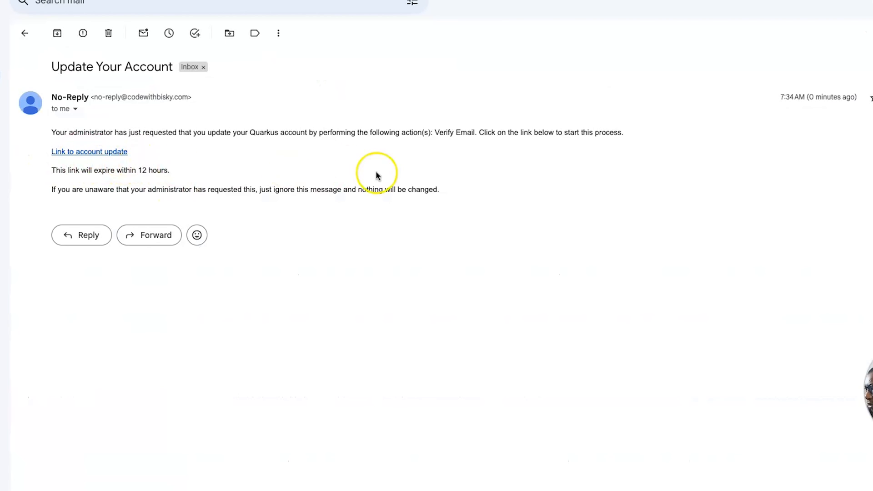
pyautogui.moveTo(337, 216)
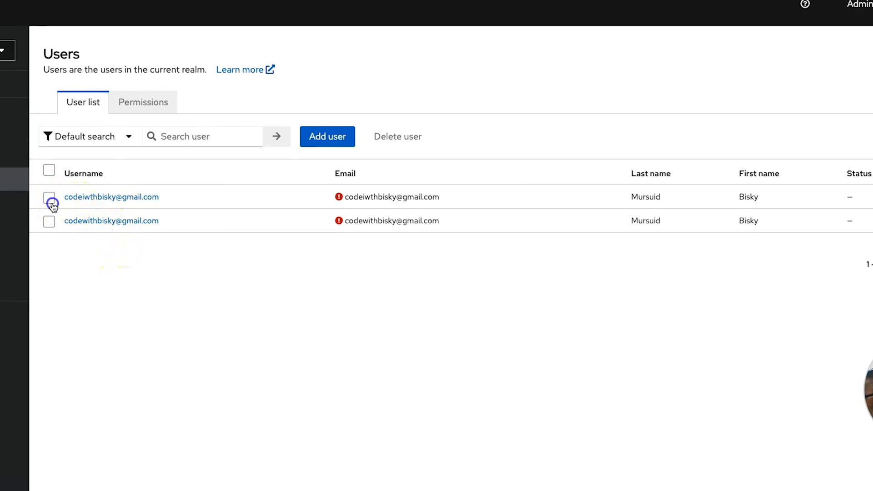
# - Select the misspelled duplicate user and delete it from the realm
pyautogui.click(49, 197)
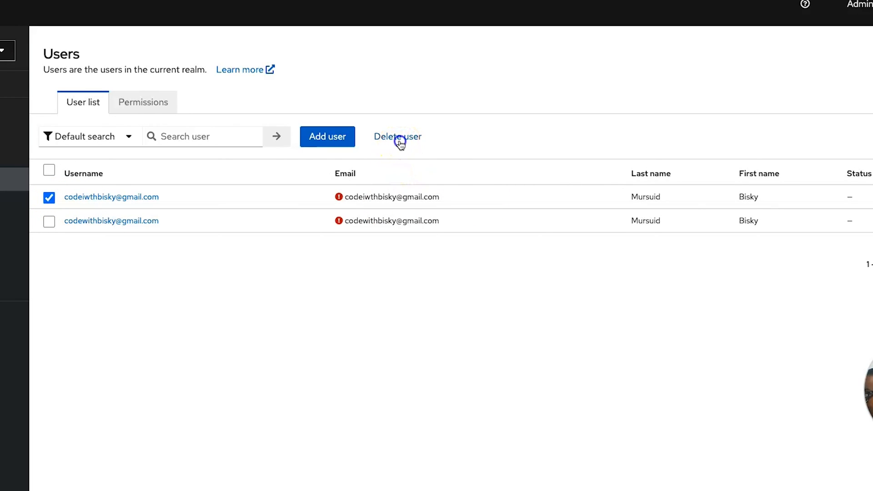
pyautogui.click(398, 137)
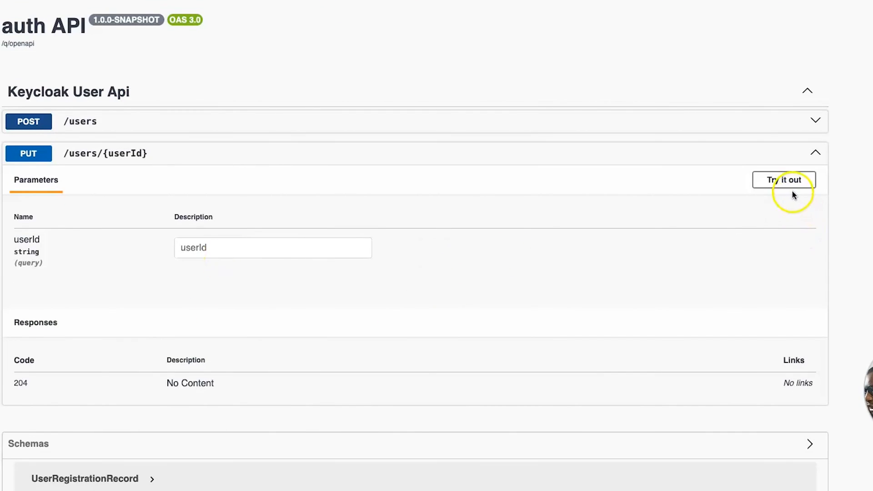
# - Enter user ID 9cbd2498-bf5c-4d5a-9ff8-e0f636cf2dc0 as the PUT /users/{userId} parameter
pyautogui.click(783, 179)
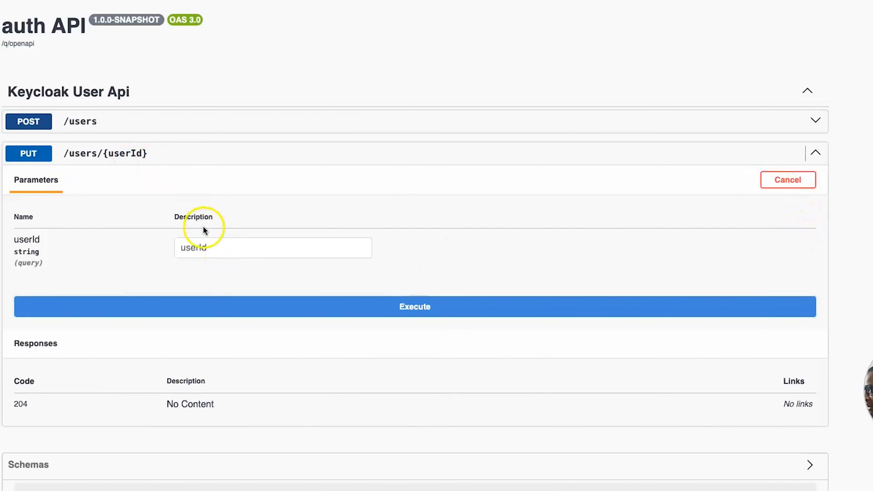
pyautogui.write('9cbd2498-bf5c-4d5a-9ff8-e0f636cf2dc0')
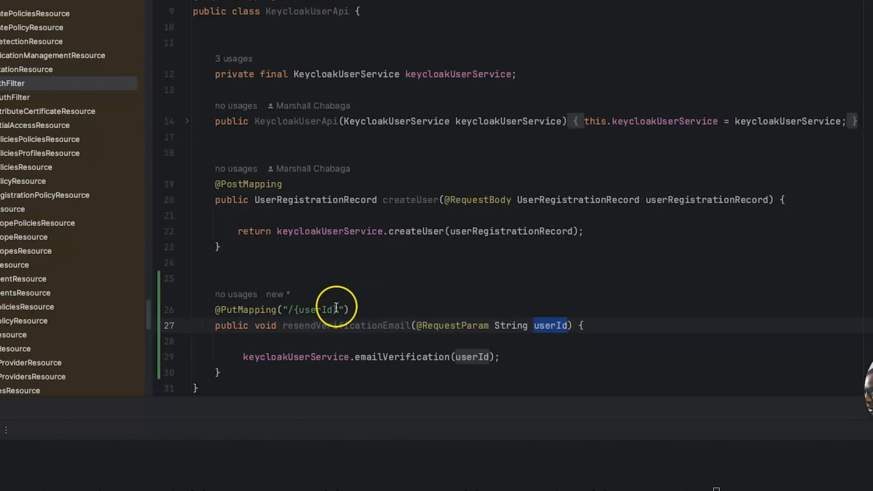
pyautogui.write('/')
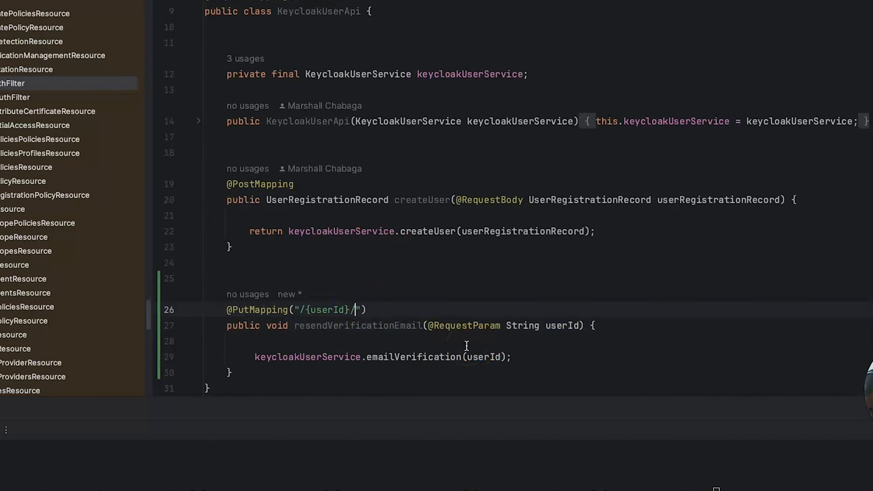
pyautogui.write('resen')
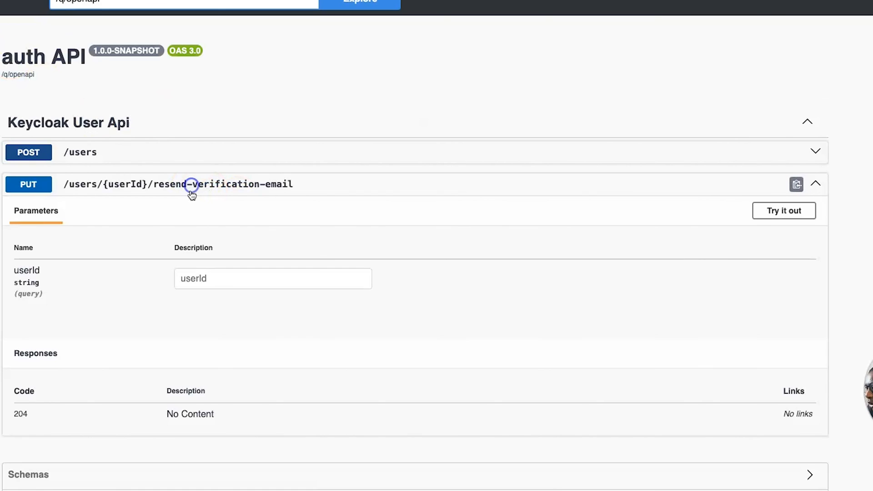
pyautogui.moveTo(399, 301)
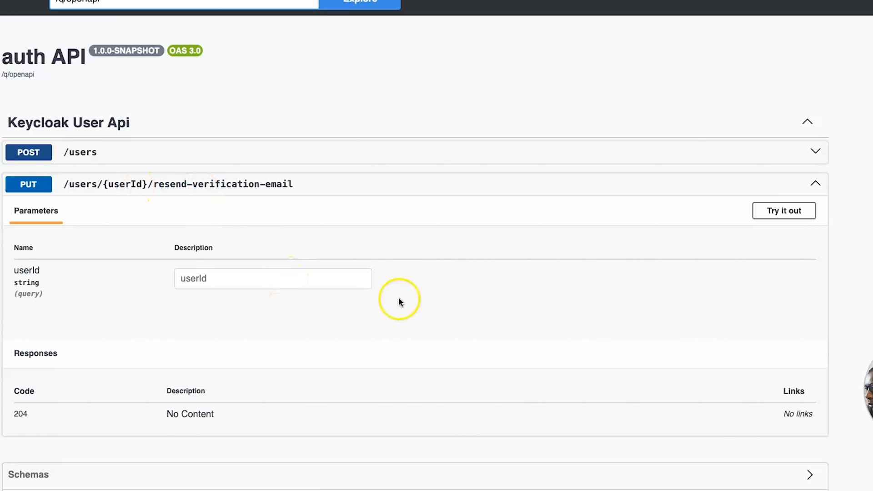
# - Execute PUT resend-verification-email for user ID 9cbd2498-bf5c-4d5a-9ff8-e0f636cf2dc0
pyautogui.click(783, 210)
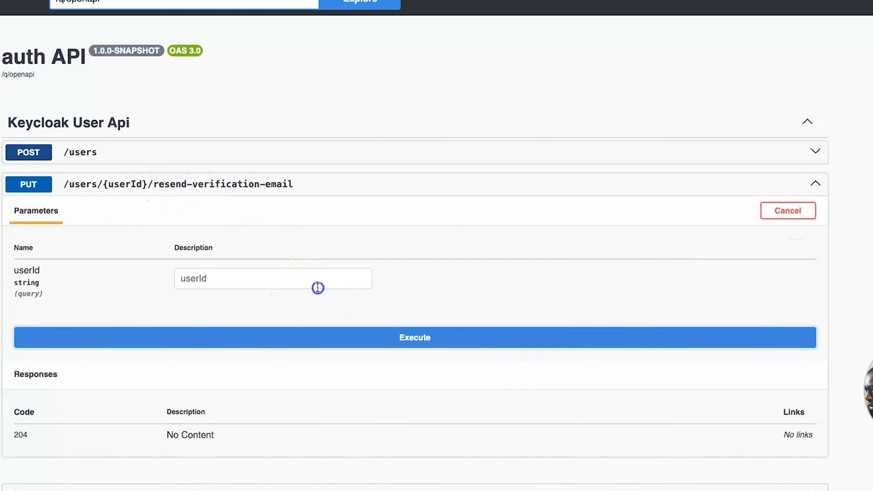
pyautogui.write('9cbd2498-bf5c-4d5a-9ff8-e0f636cf2dc0')
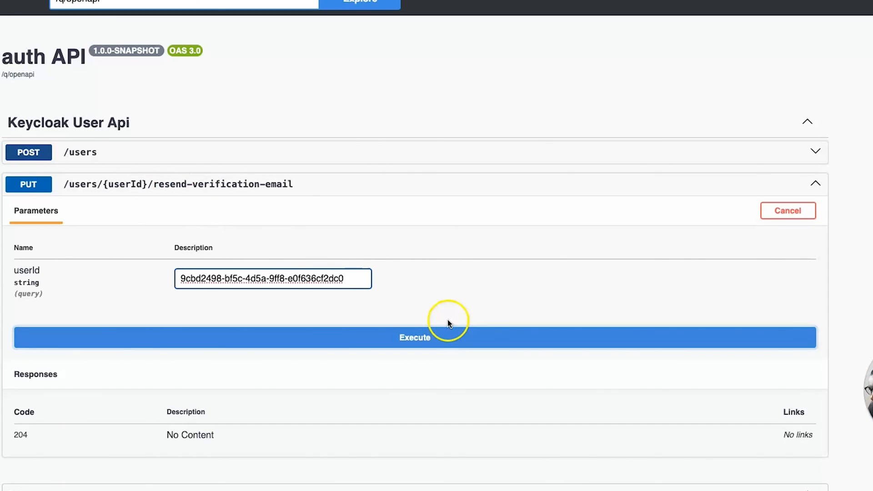
pyautogui.click(415, 337)
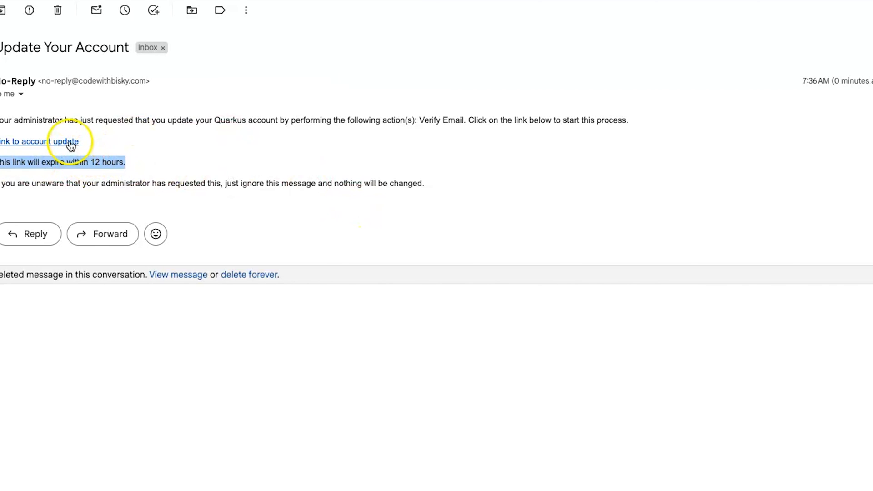
# - Follow the email's account-update link and proceed with the Verify Email action
pyautogui.click(40, 141)
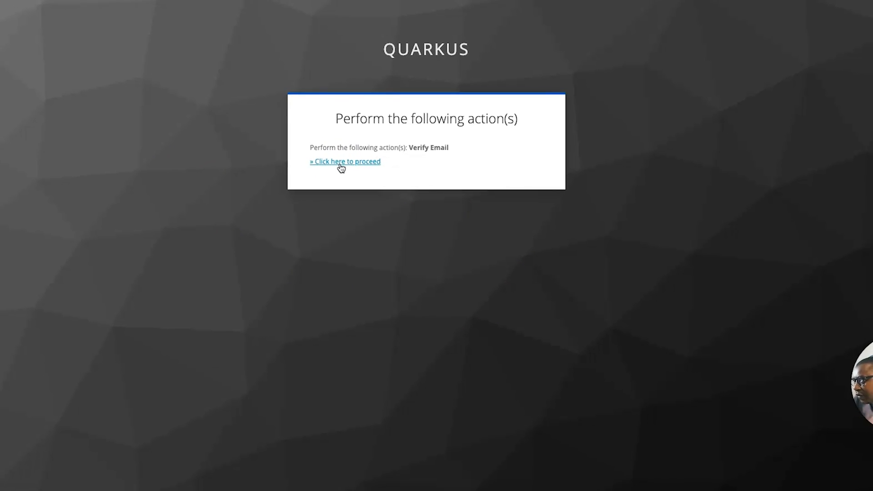
pyautogui.click(345, 162)
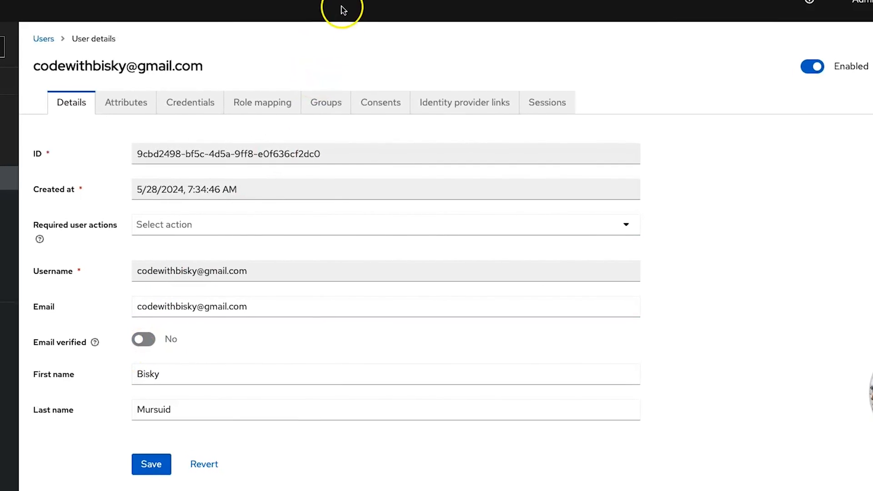
pyautogui.click(151, 463)
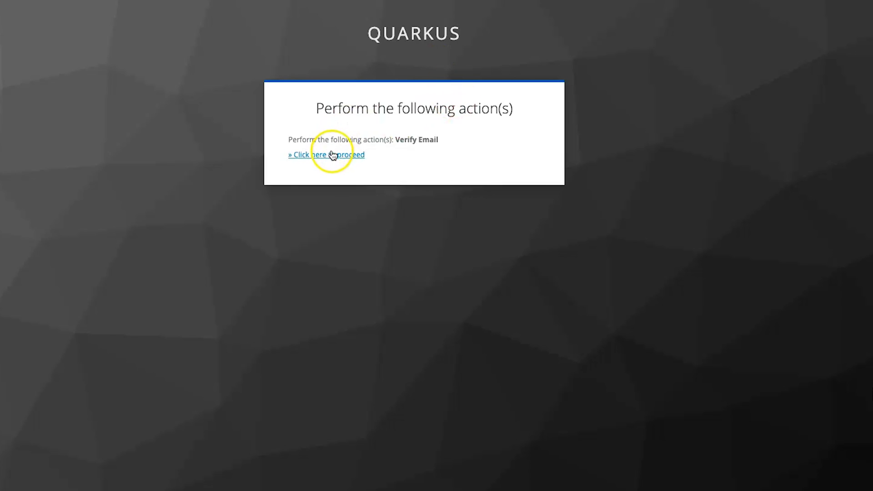
pyautogui.click(326, 155)
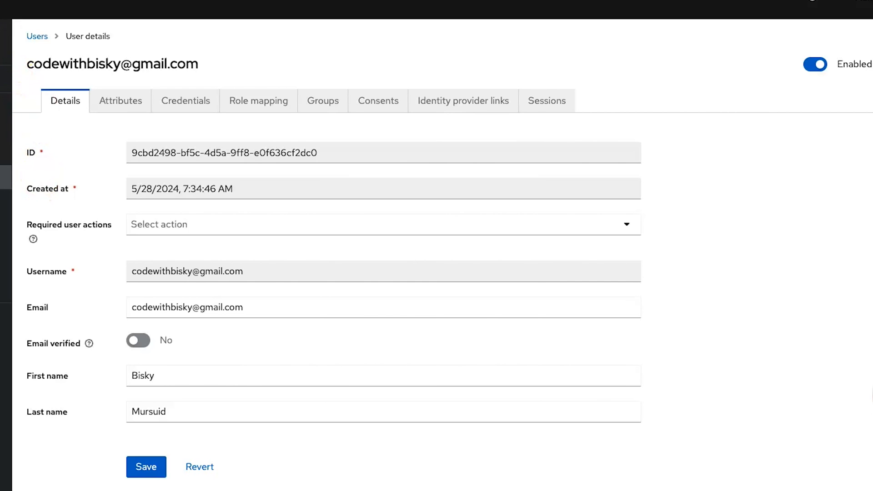
# - Reload the user details showing Email verified: Yes, then return to the Users list
pyautogui.click(137, 341)
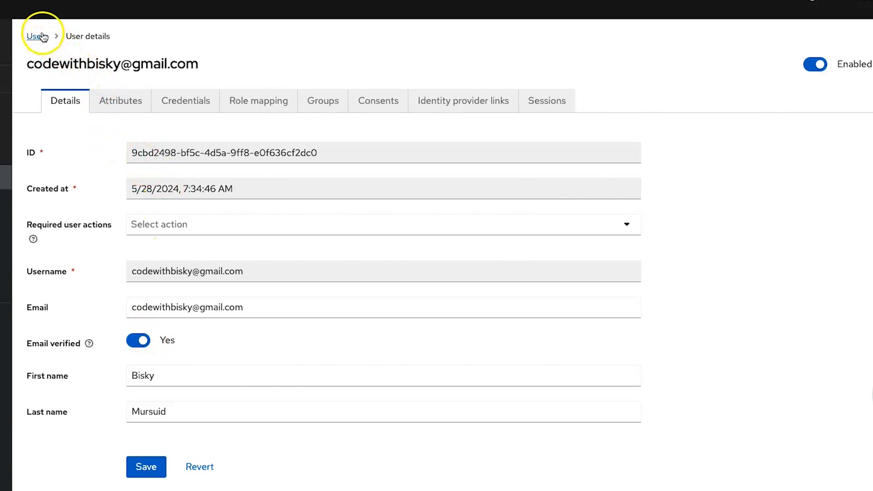
pyautogui.click(36, 36)
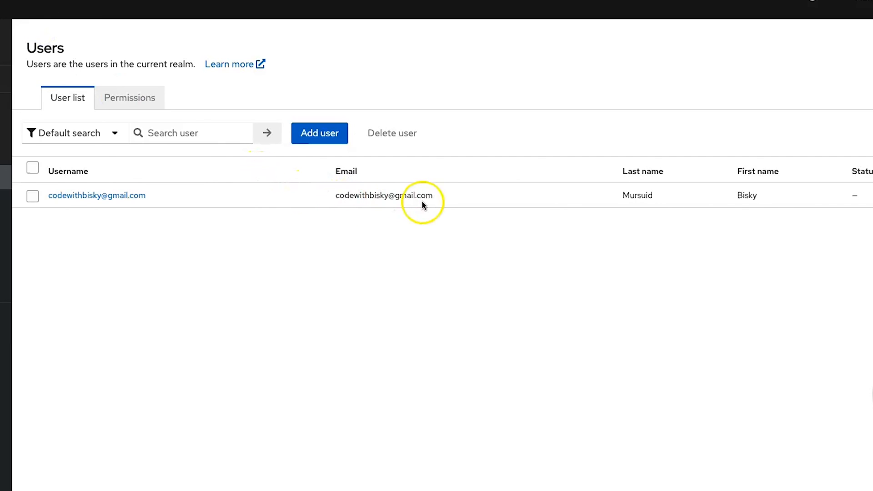